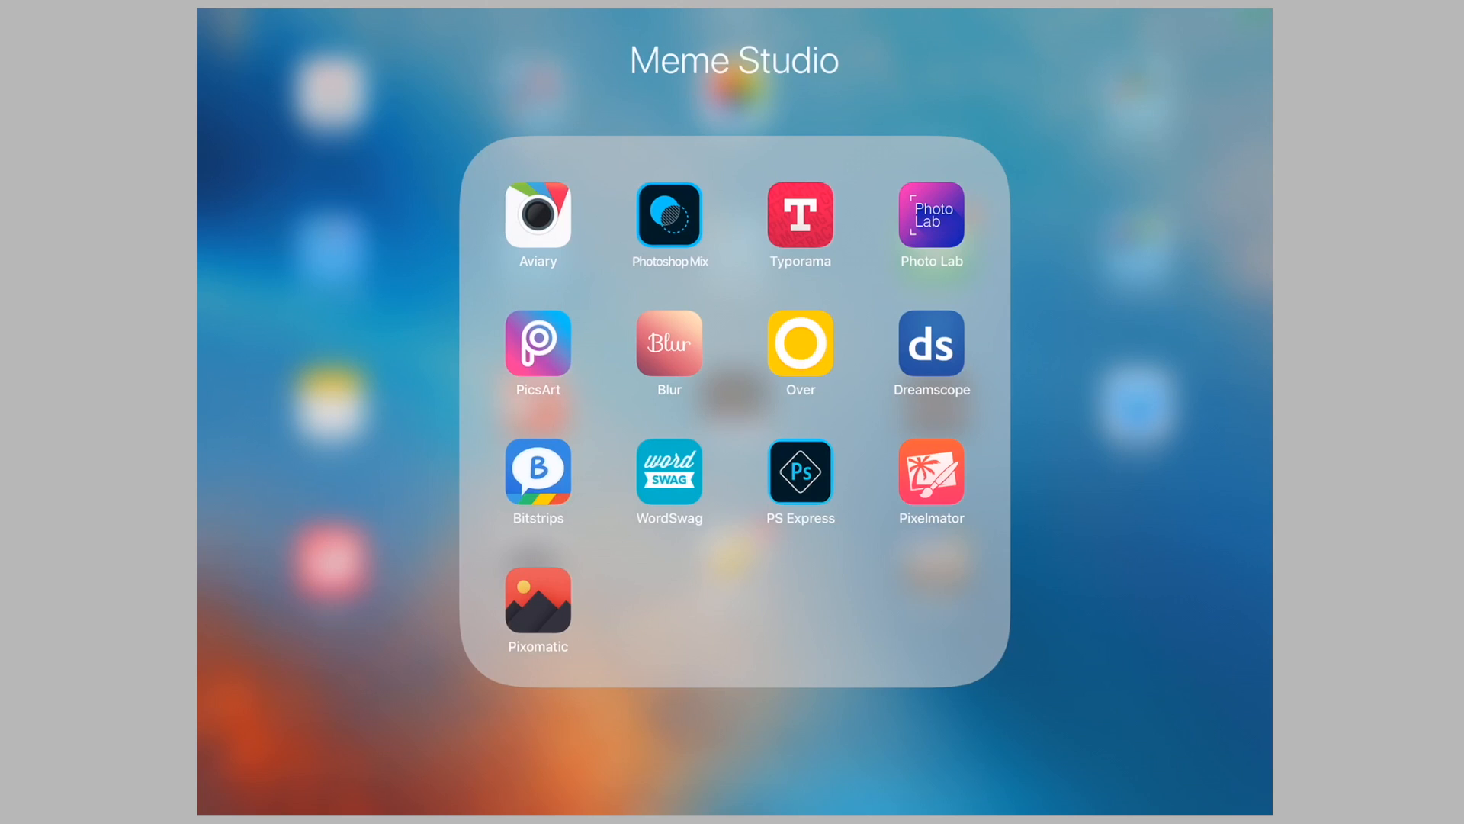
Launch Pixelmator from the Meme Studio folder and show the new-image menu
left_click(931, 469)
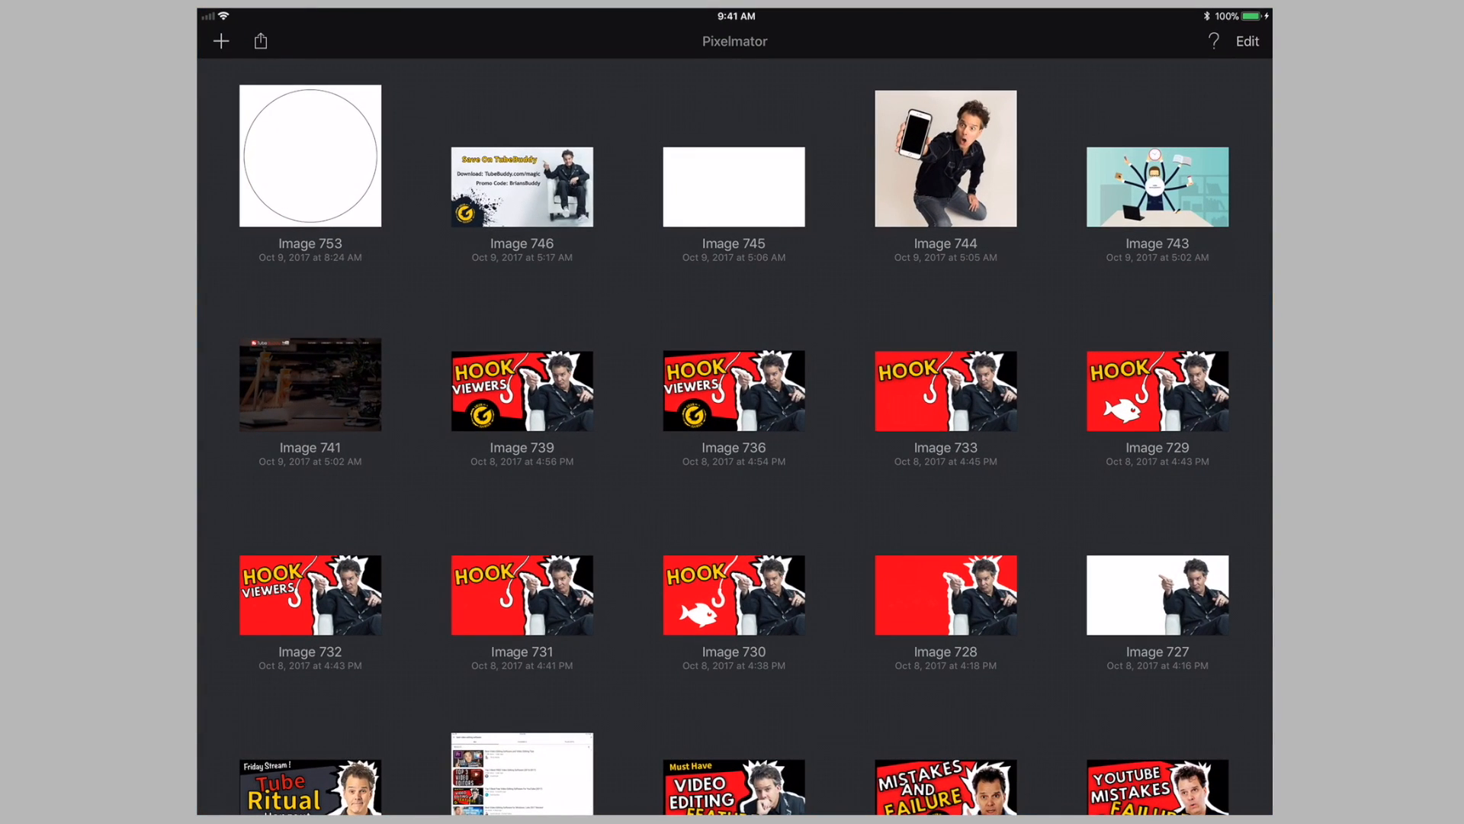
scroll("down", 3)
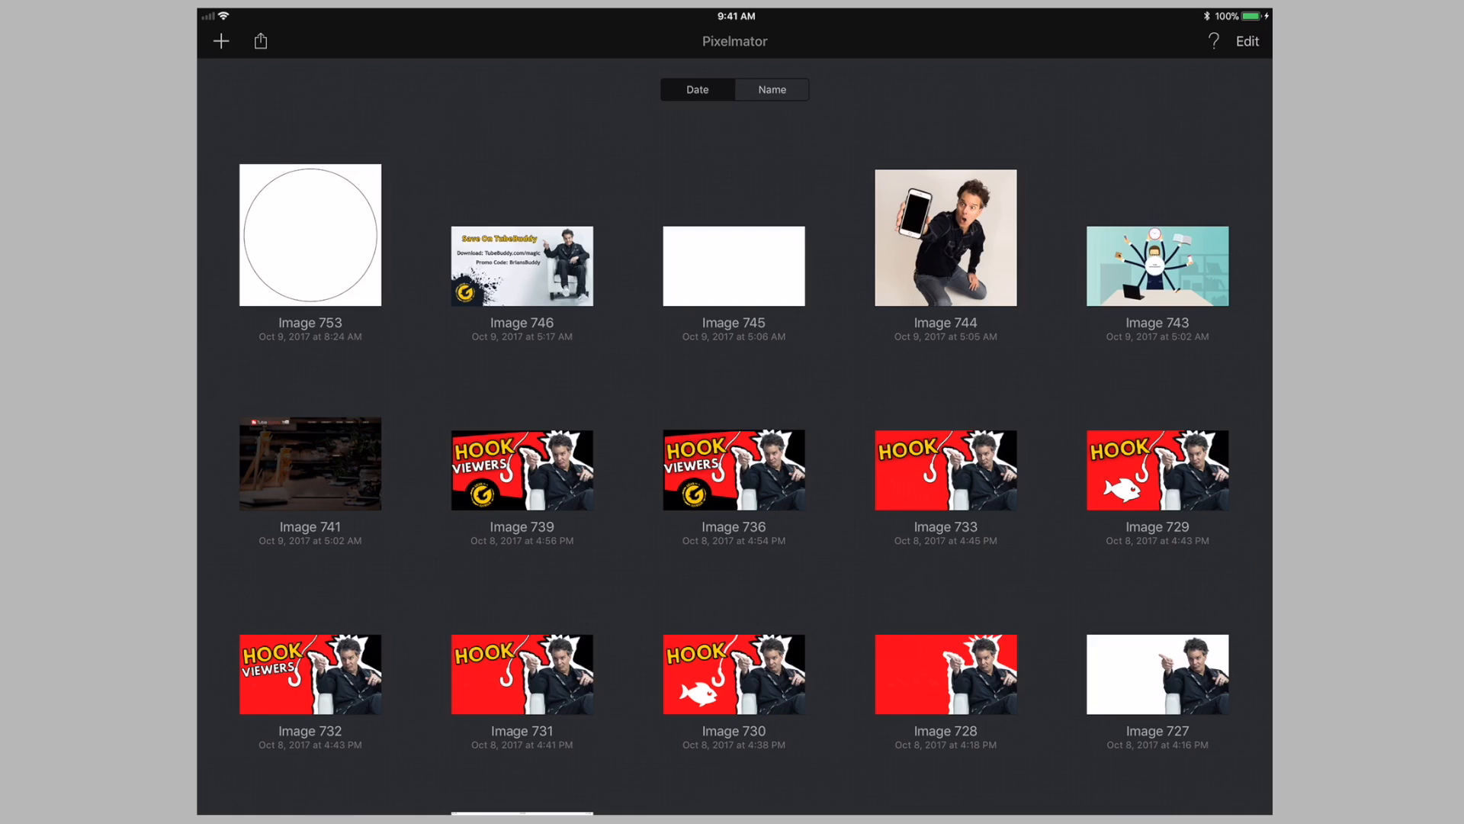
left_click(221, 40)
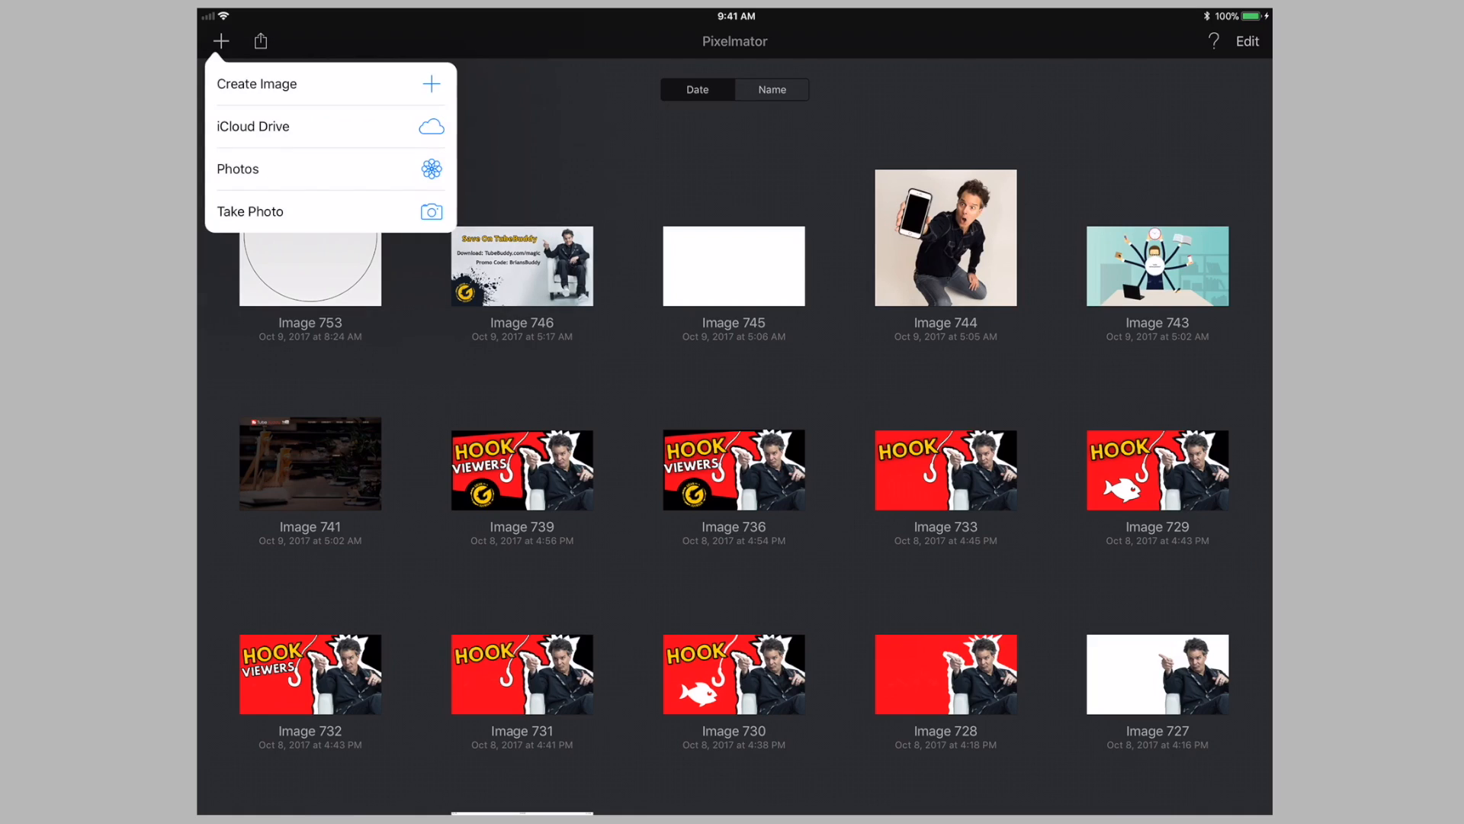
Create a custom-size blank image of 800 × 800 px
left_click(257, 84)
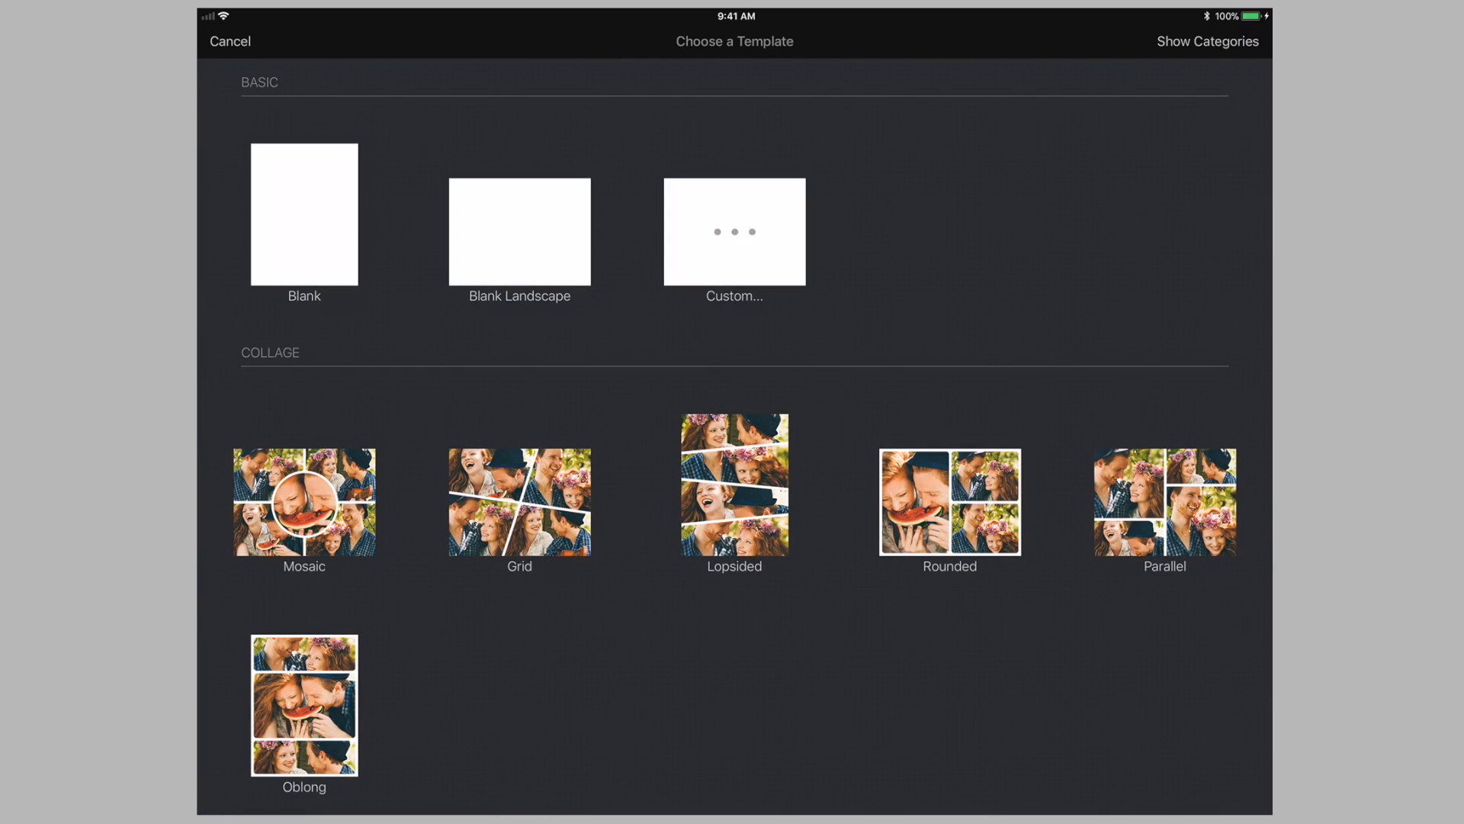
left_click(733, 231)
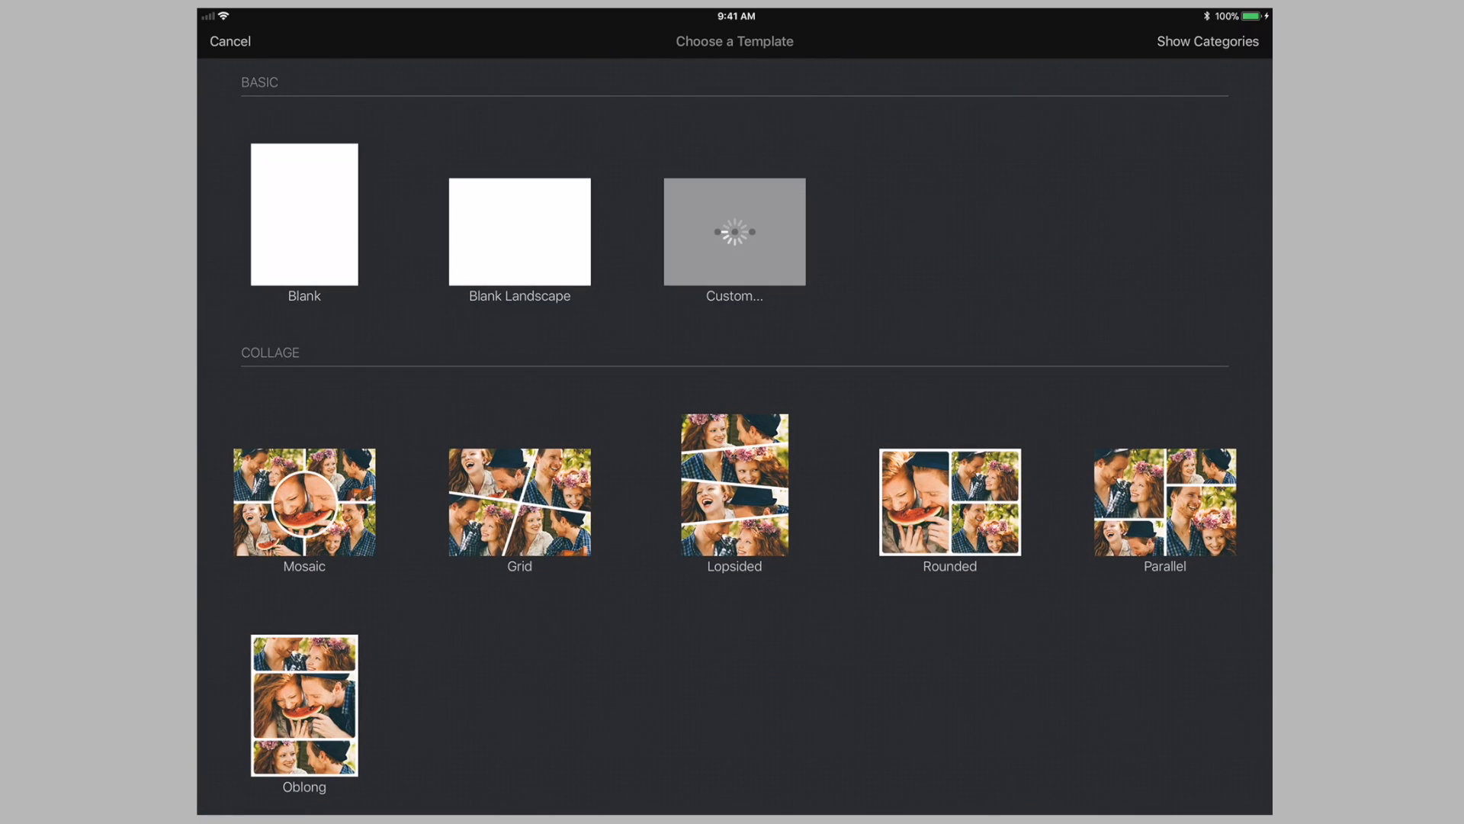
left_click(734, 232)
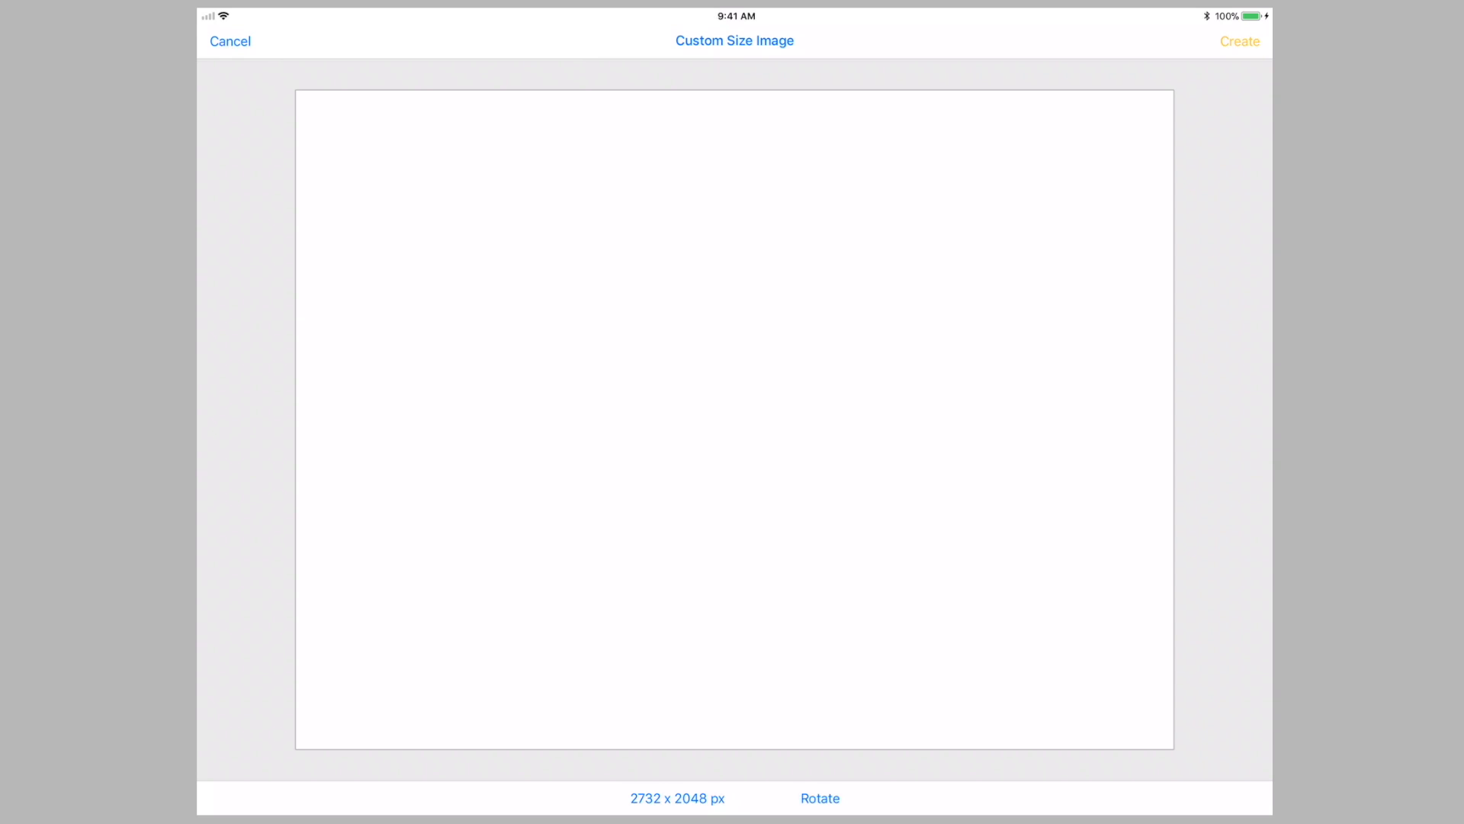
left_click(677, 798)
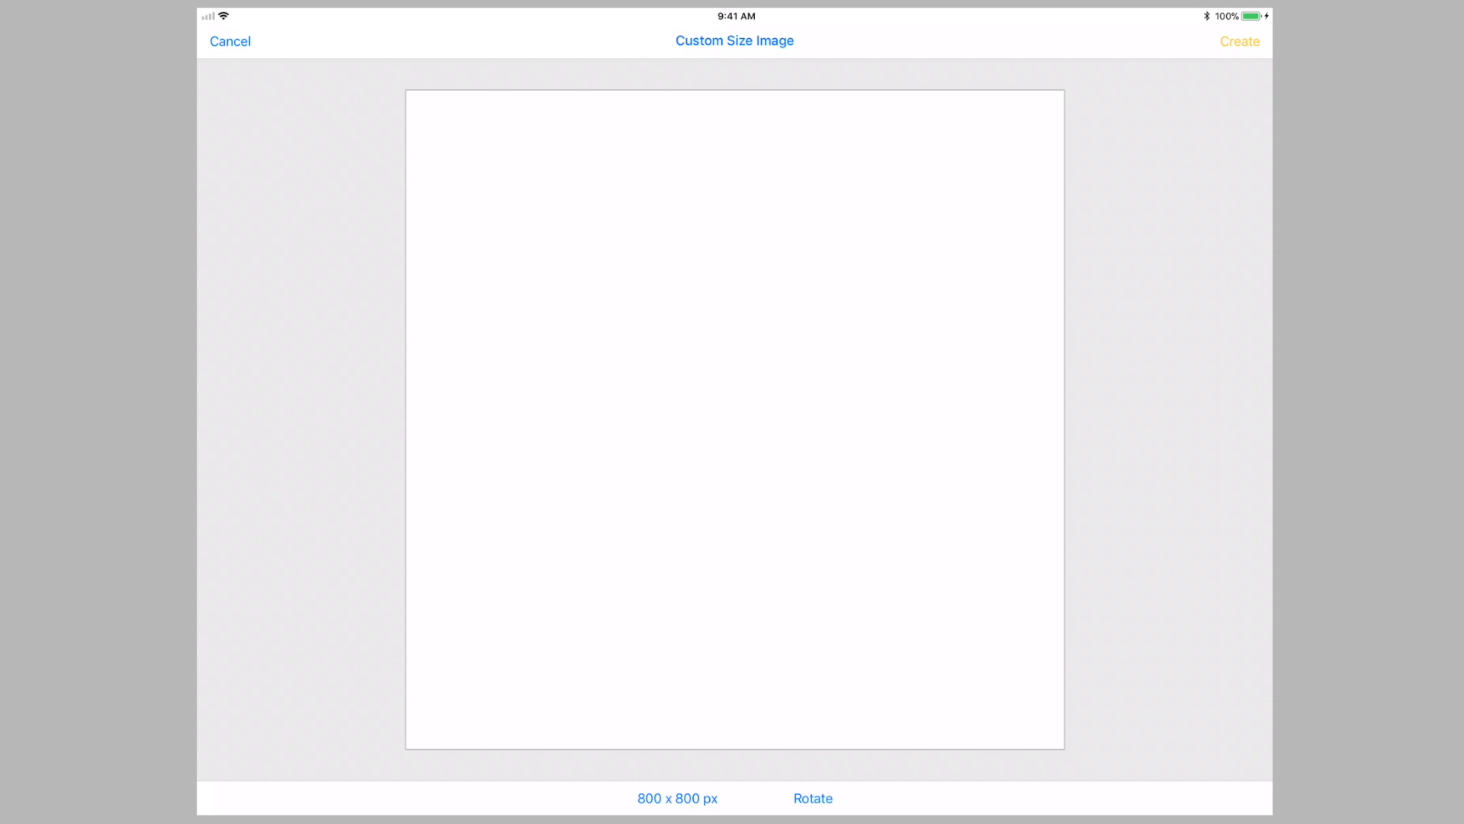
left_click(1239, 41)
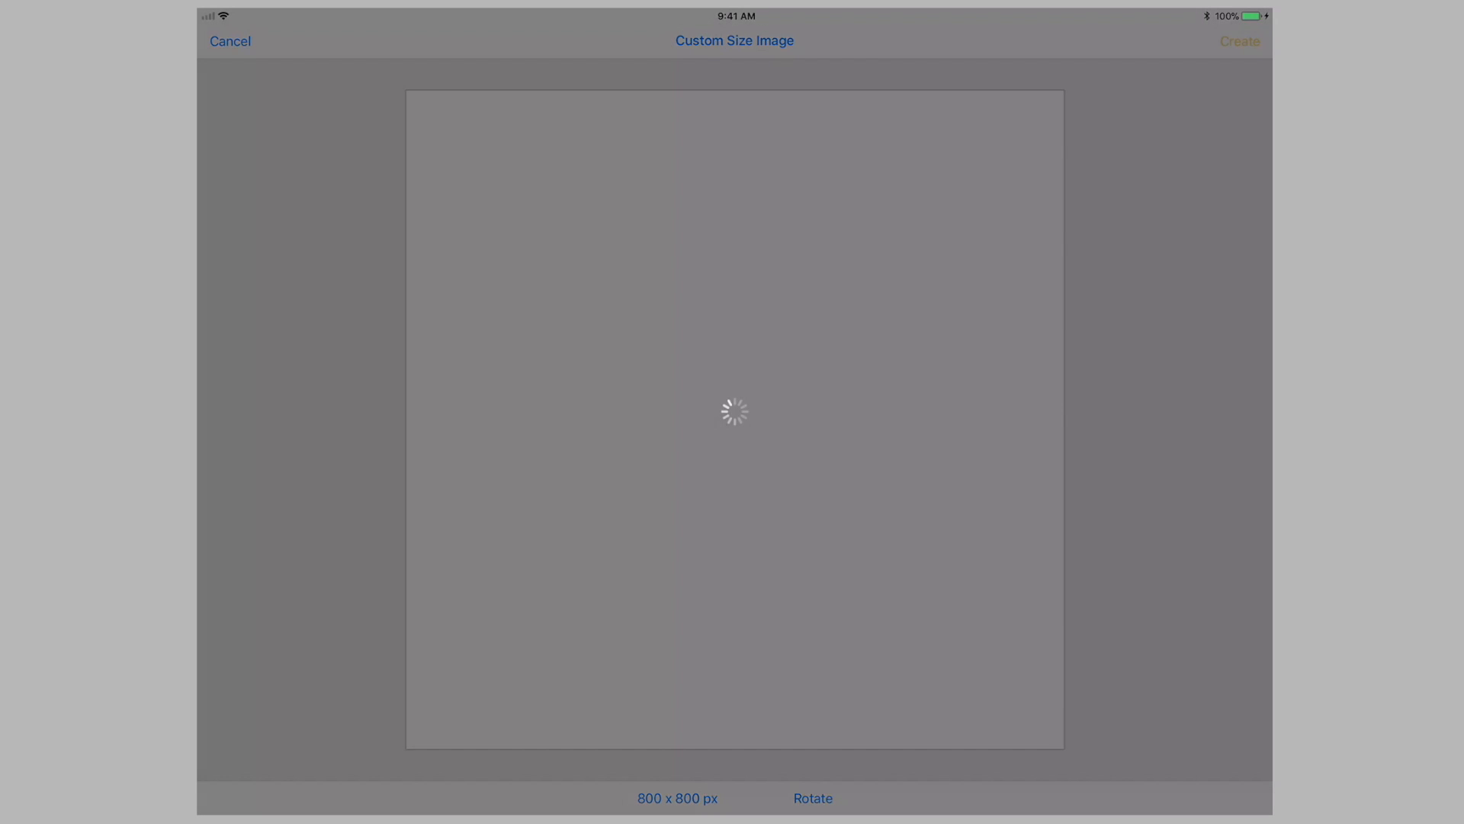
left_click(1239, 41)
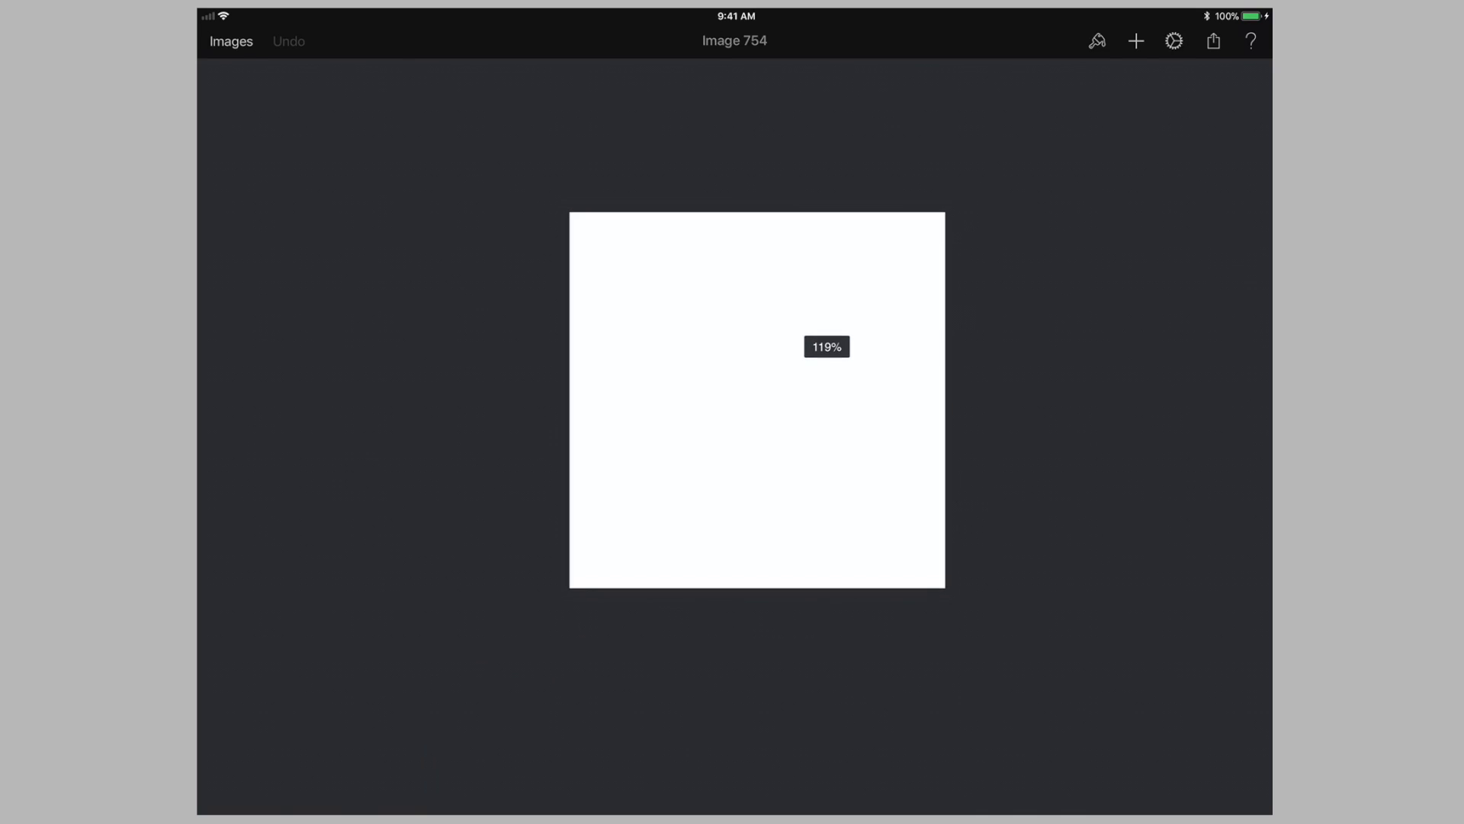
Browse the Gradients and Text options, then insert a circle from the Shapes tab
left_click(1136, 40)
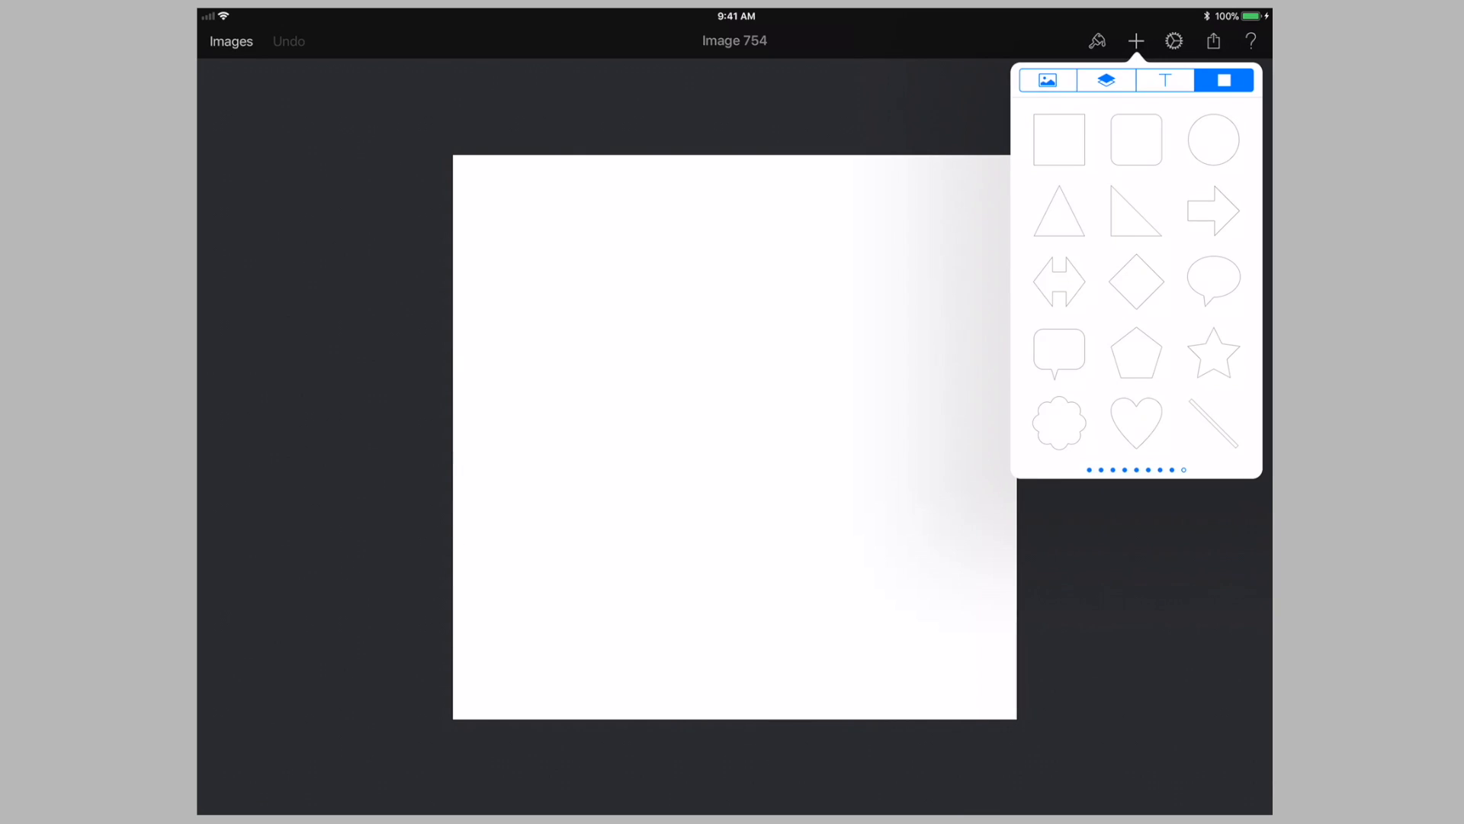
left_click(1105, 79)
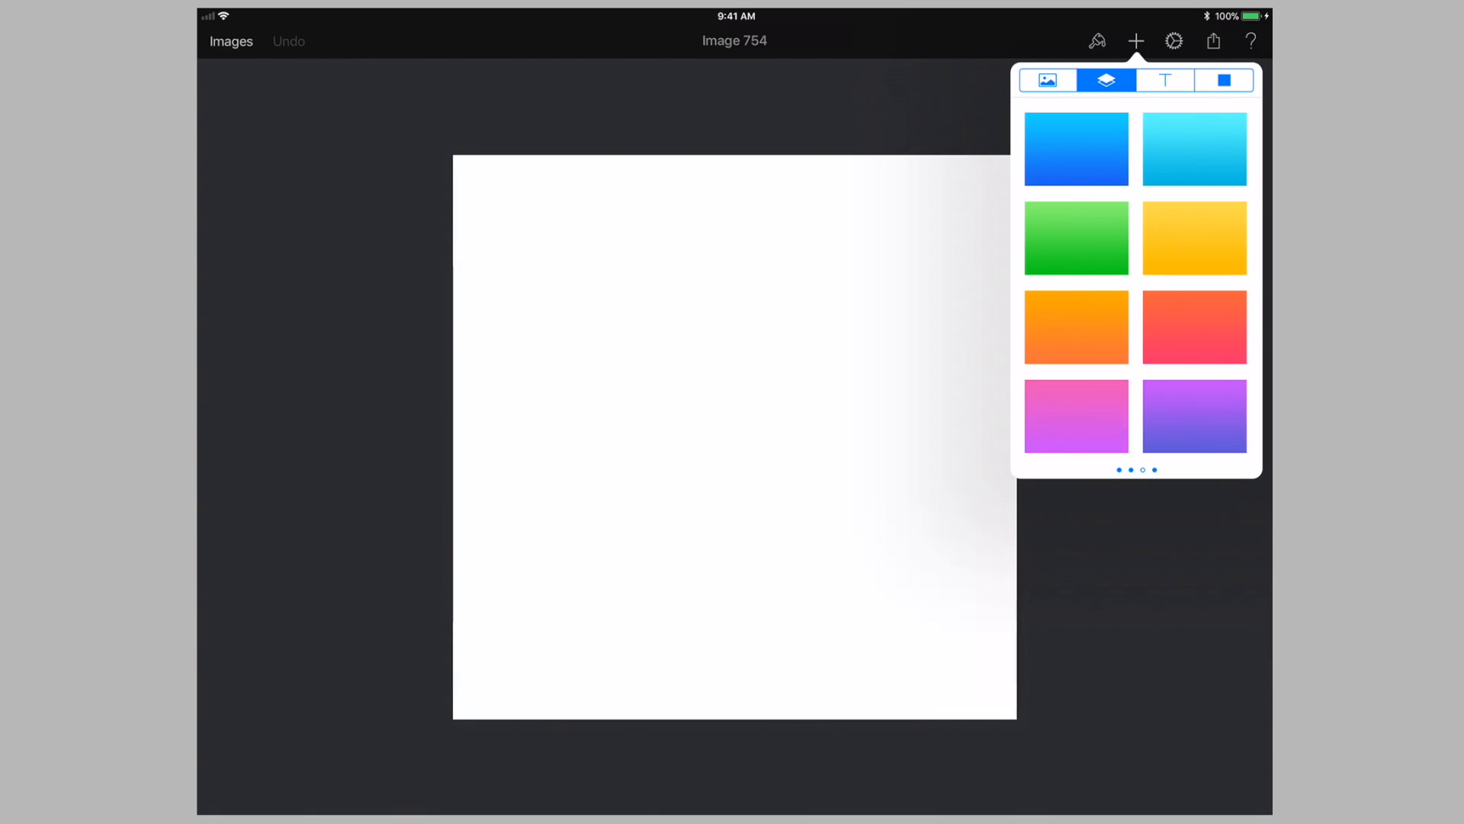
left_click(1164, 80)
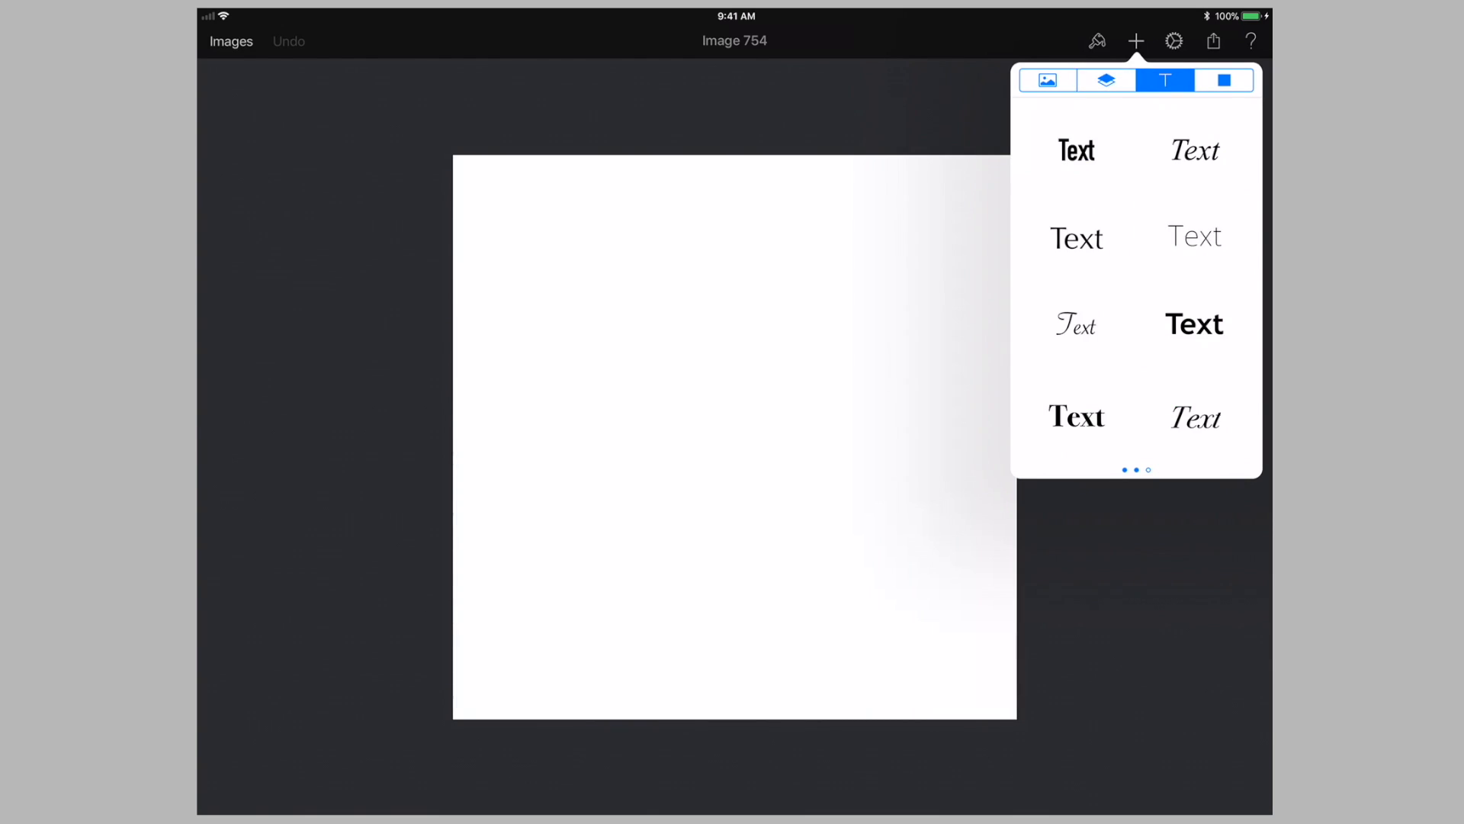
left_click(1224, 80)
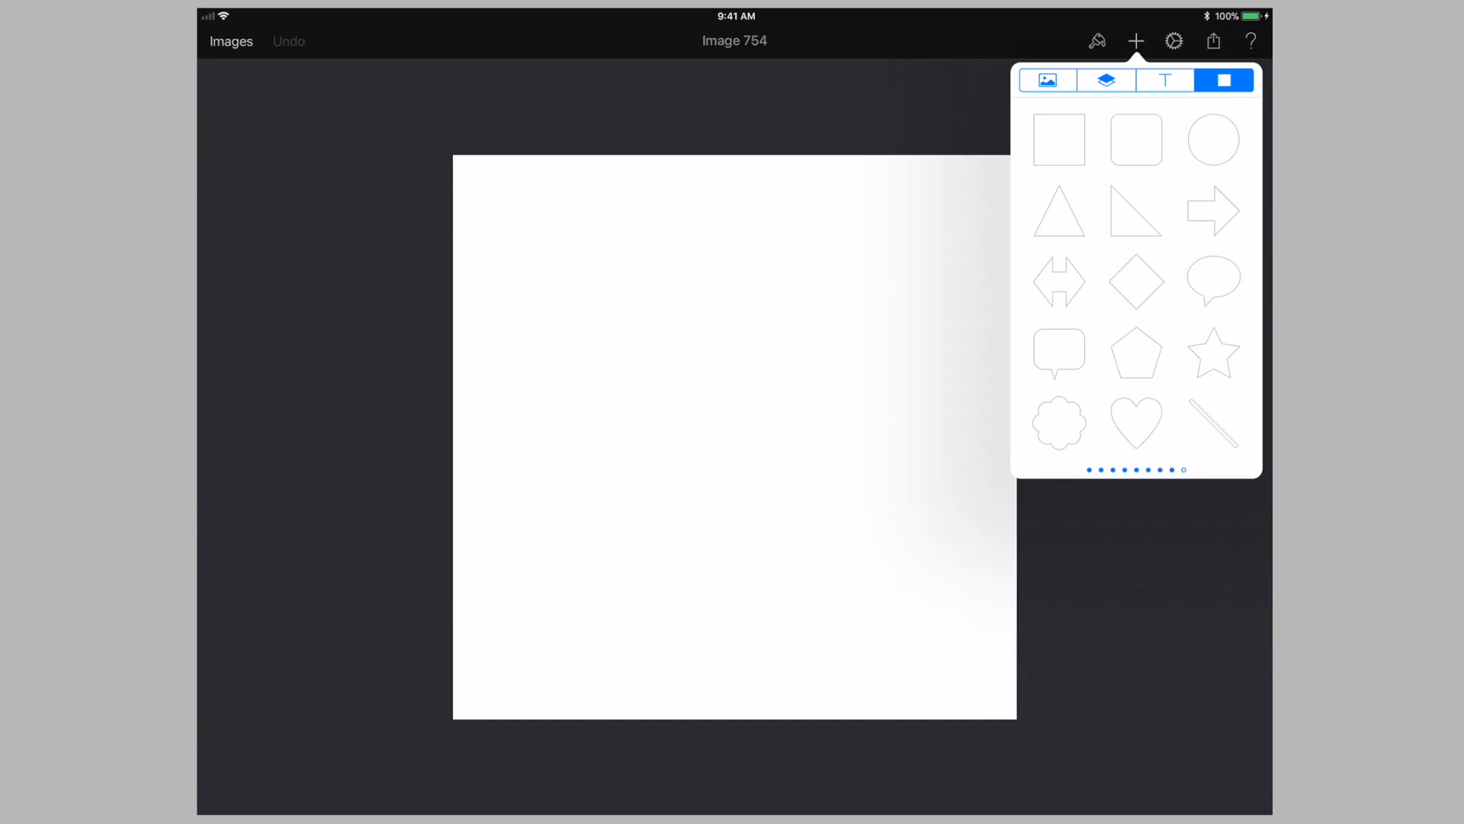
left_click(1214, 139)
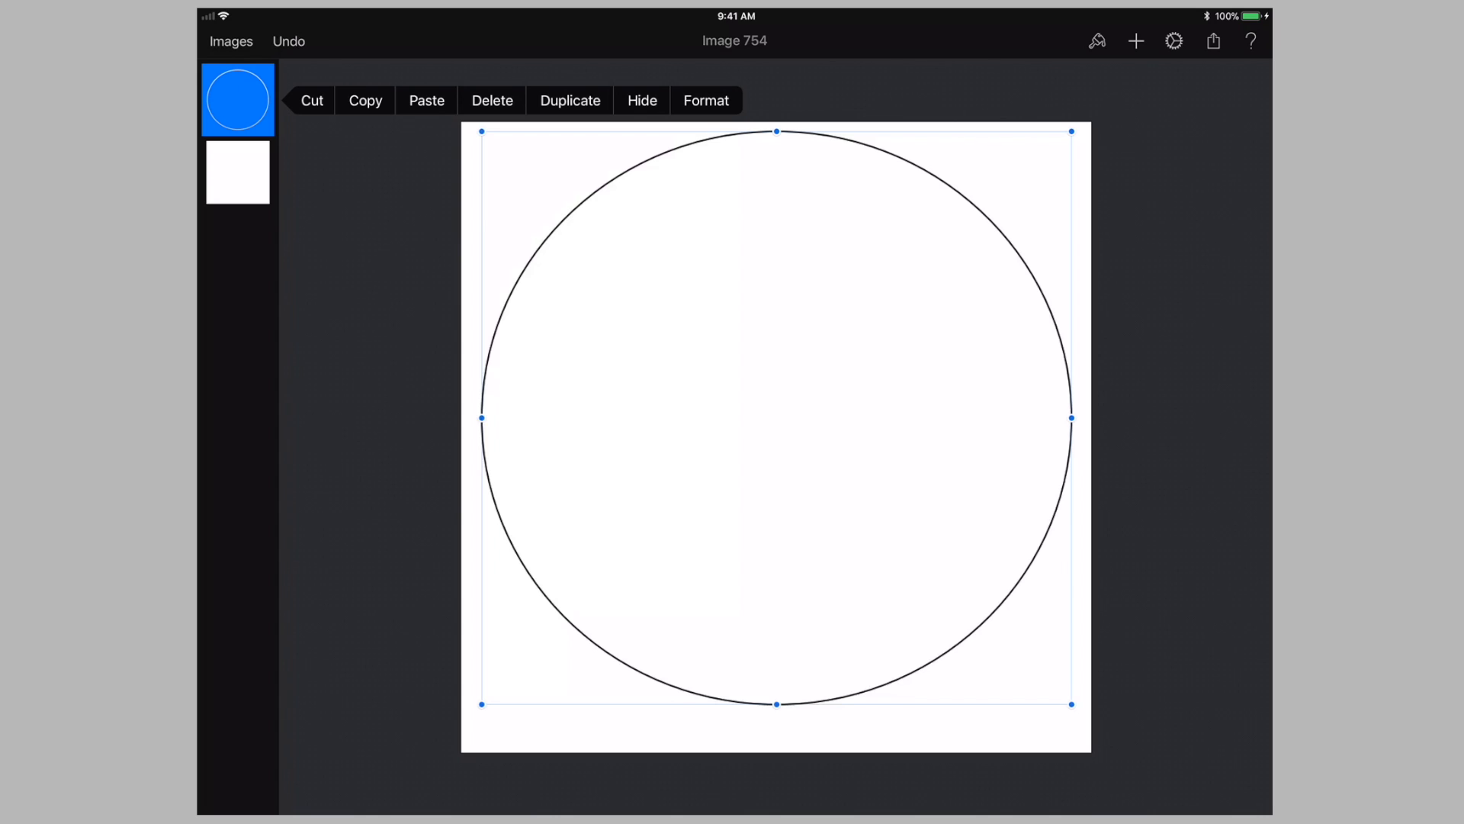
Set the circle's width and height to 725 px, then open its Style settings
left_click(706, 100)
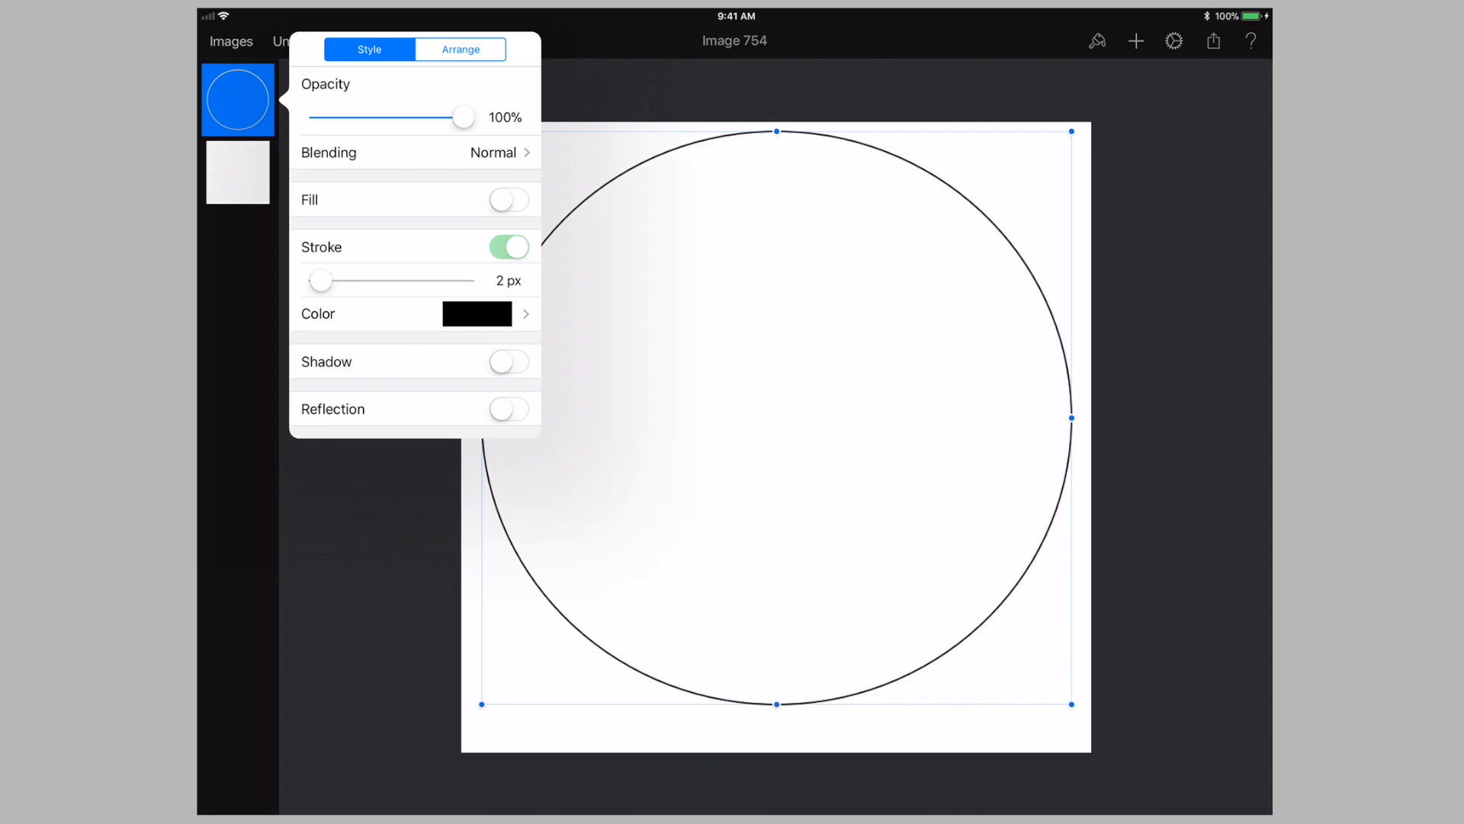
left_click(459, 49)
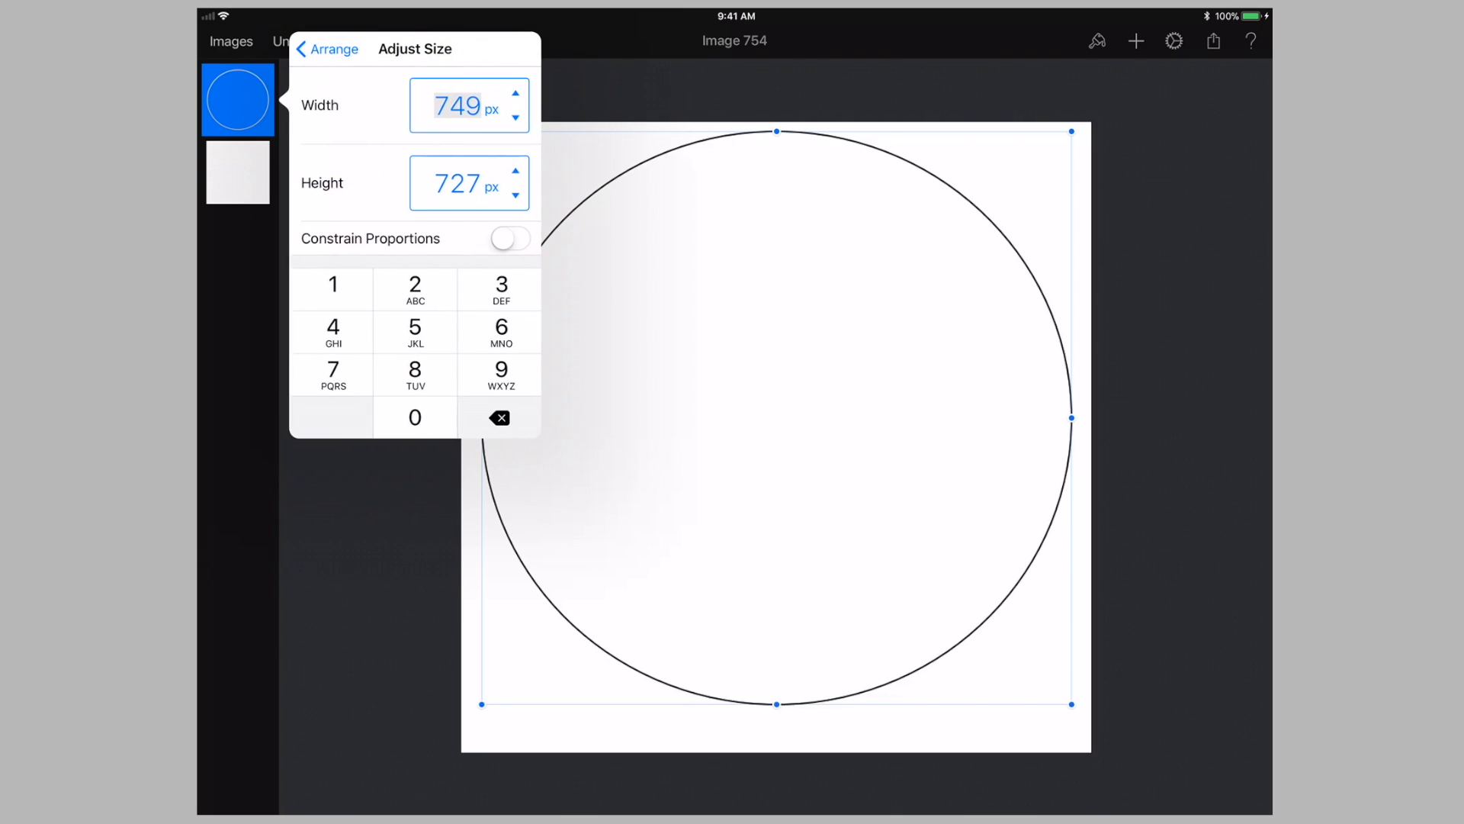
left_click(515, 113)
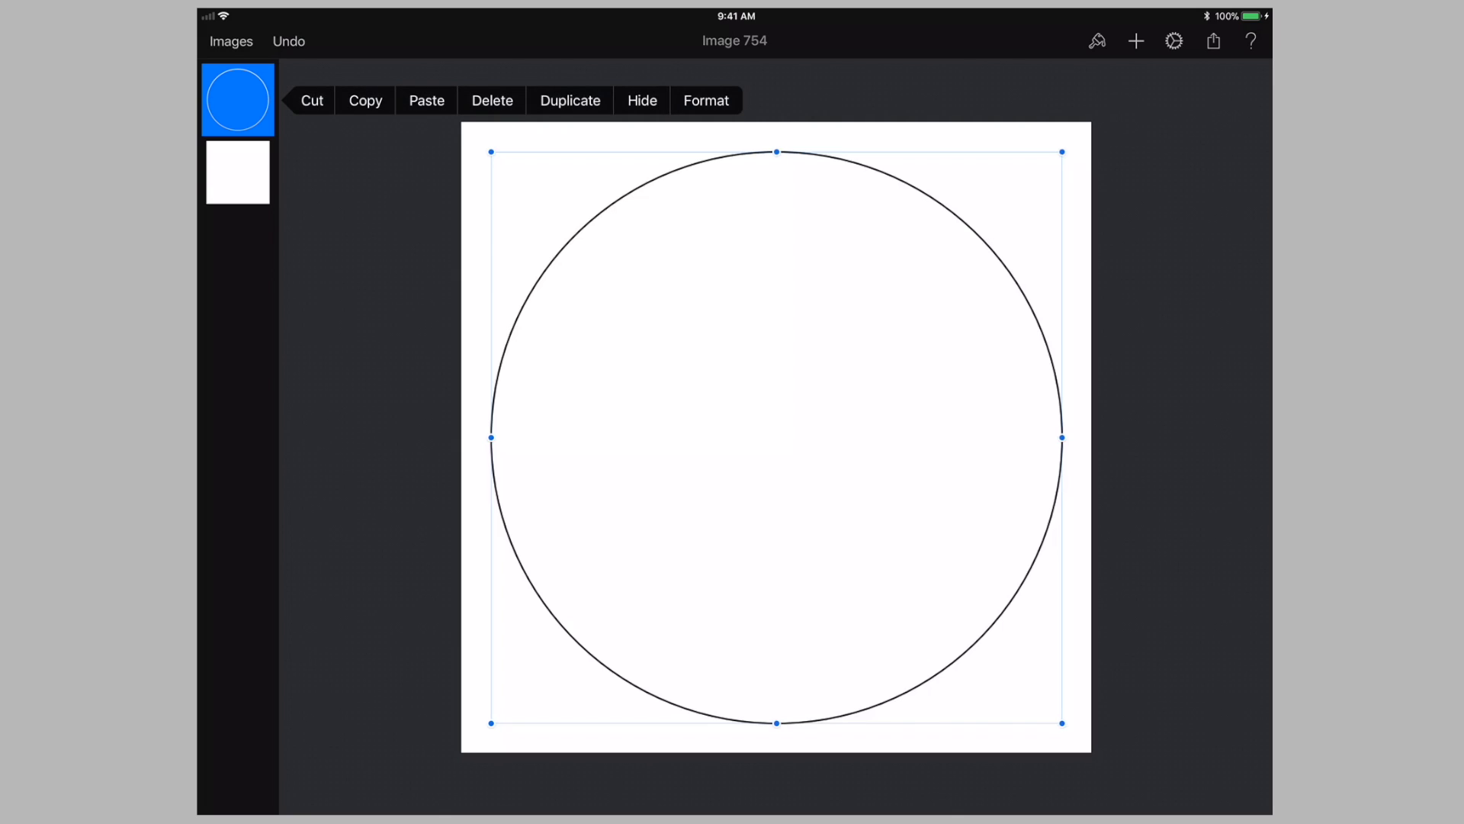
left_click(706, 101)
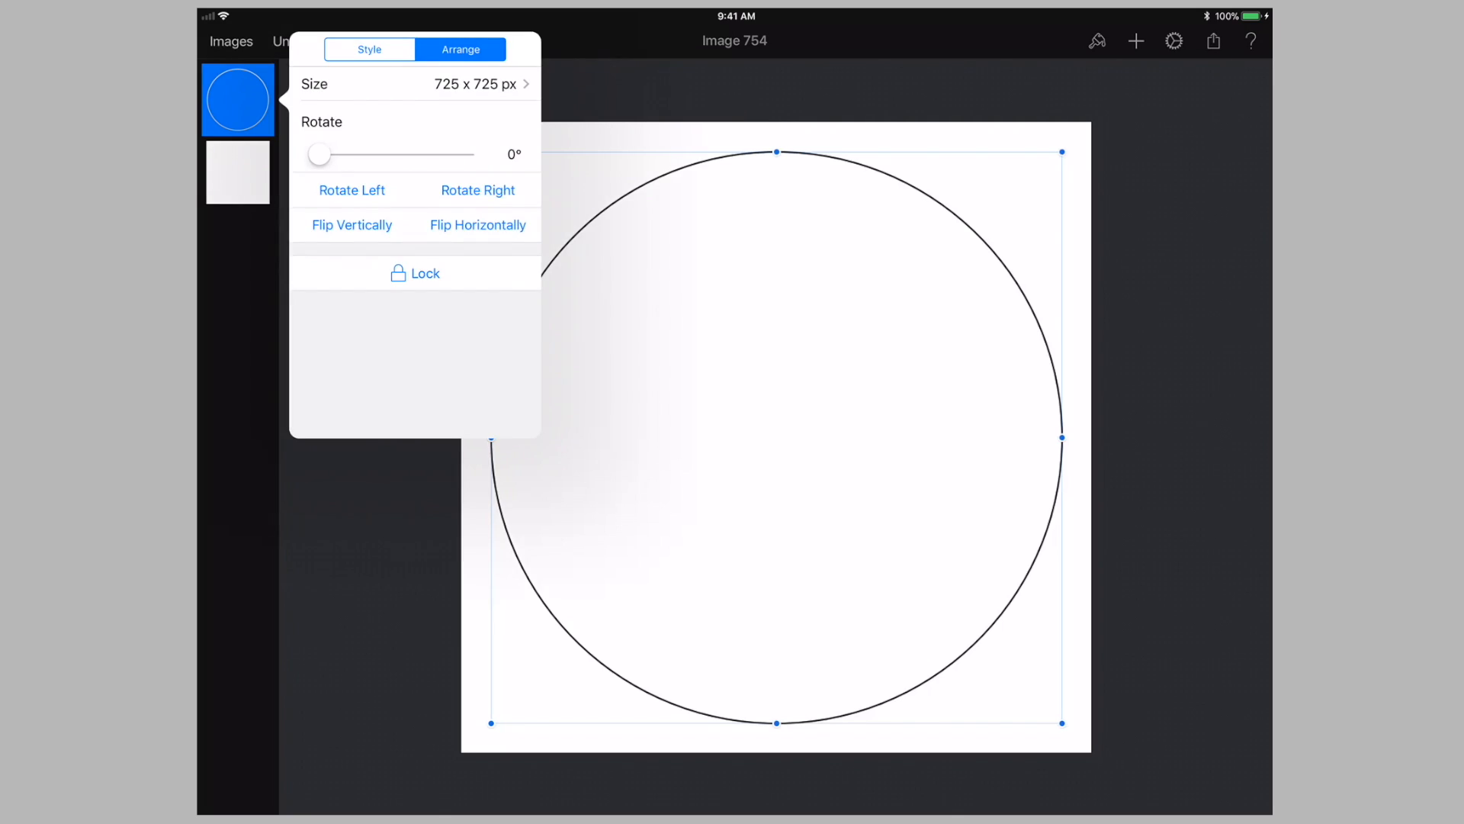
left_click(367, 49)
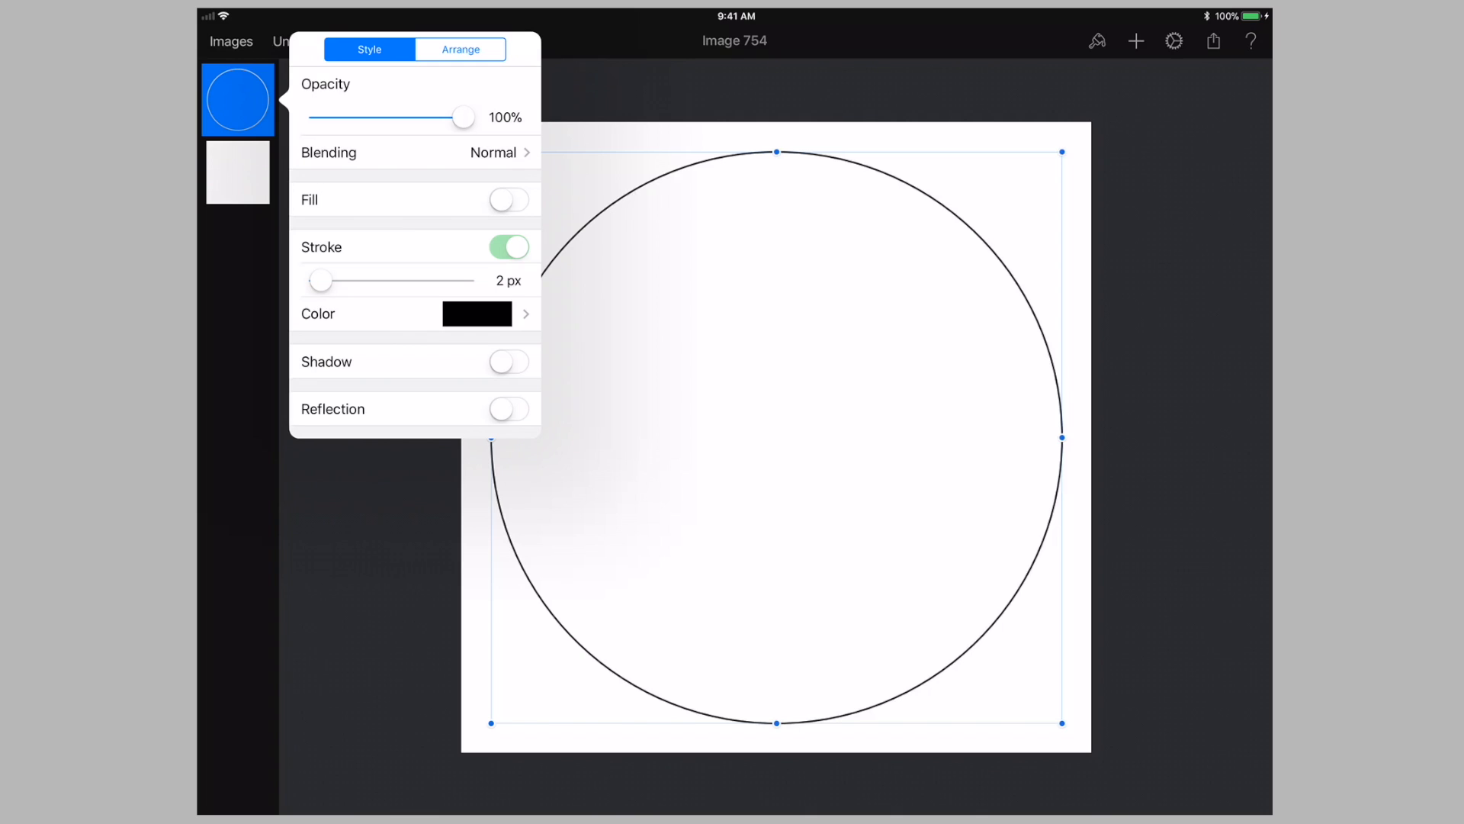
Turn on the circle's fill and set it to mustard yellow
left_click(509, 200)
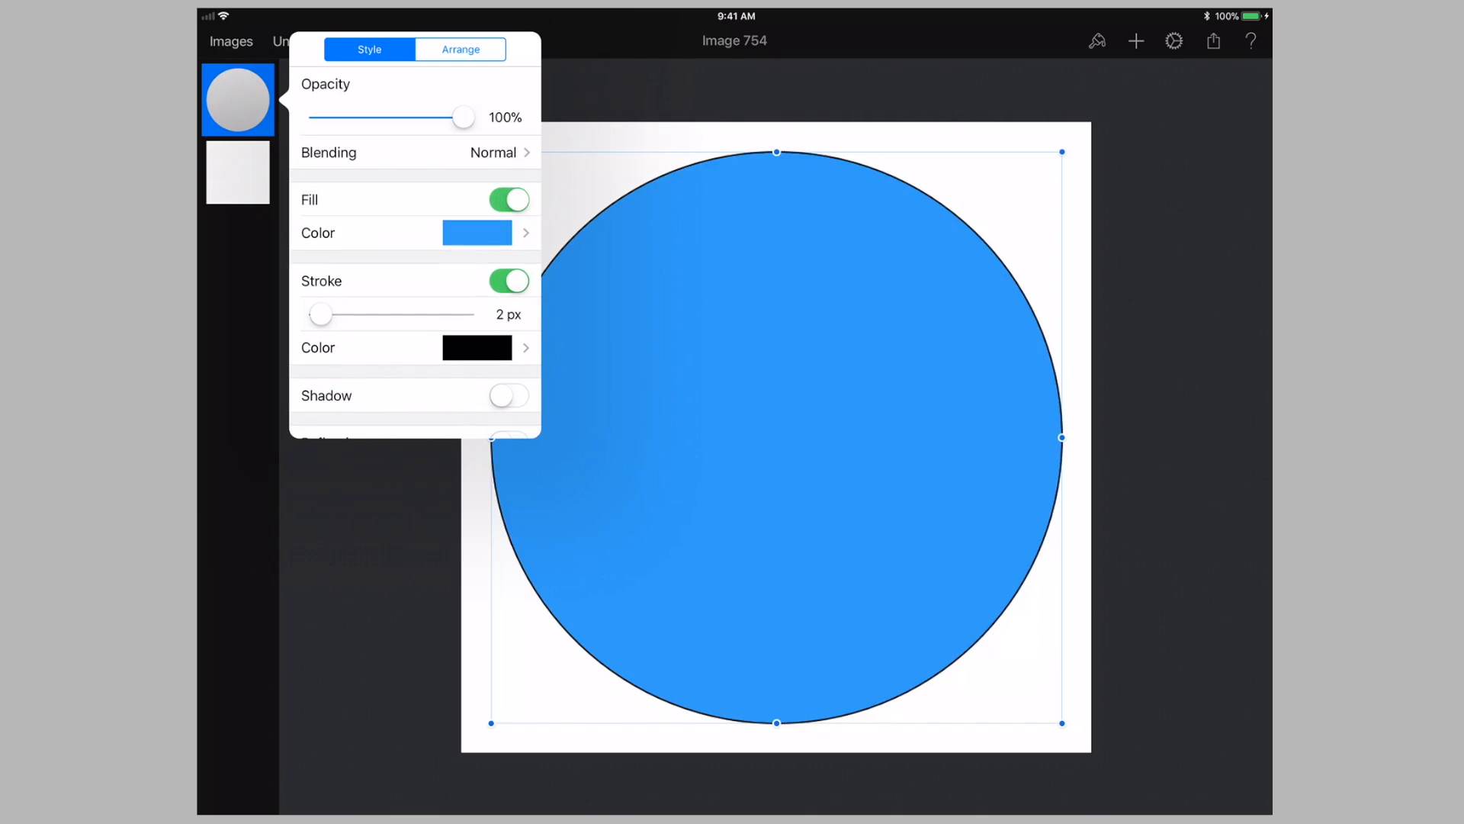
left_click(476, 233)
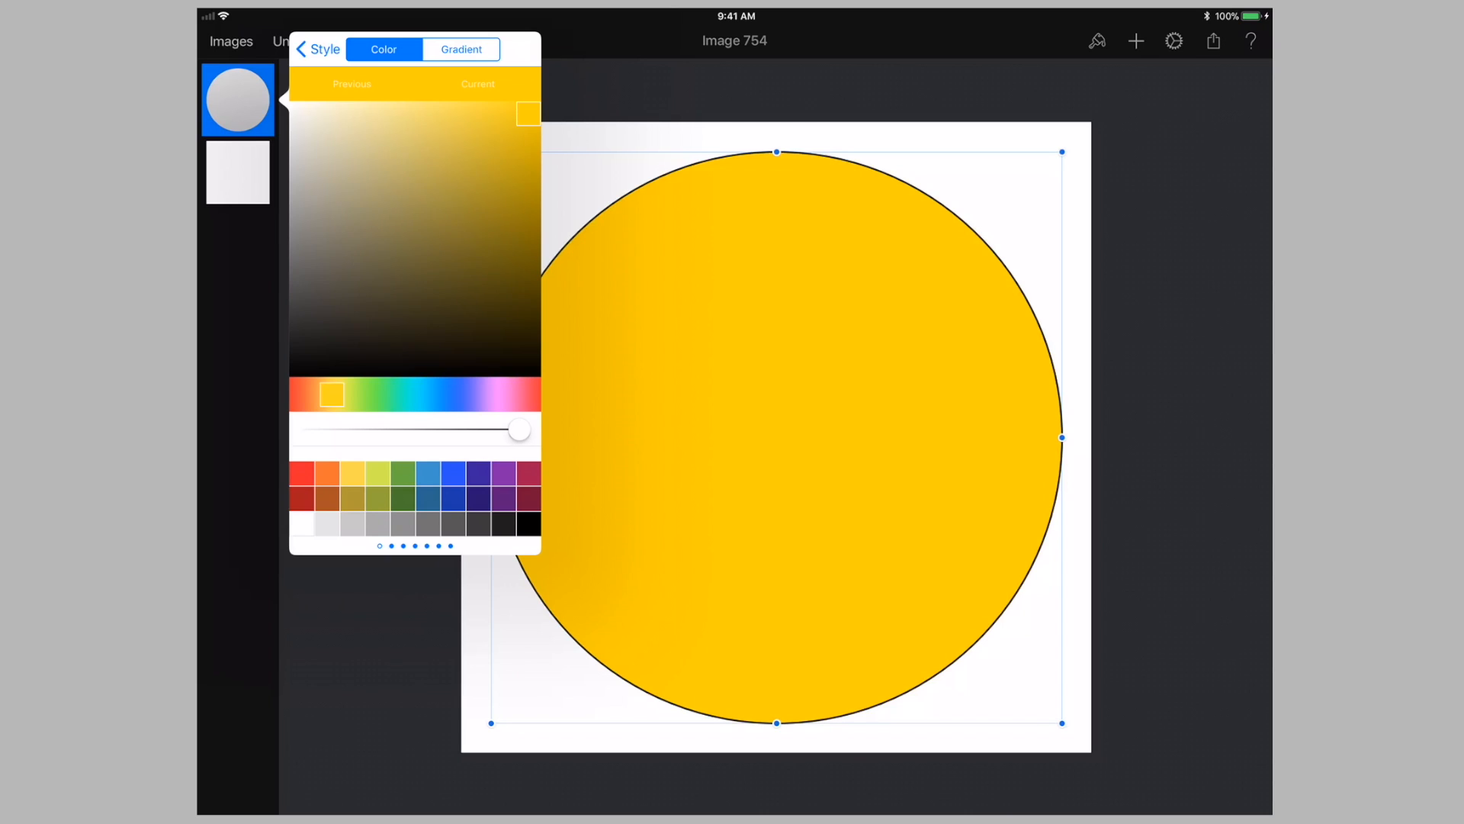
left_click_drag(528, 113, 459, 120)
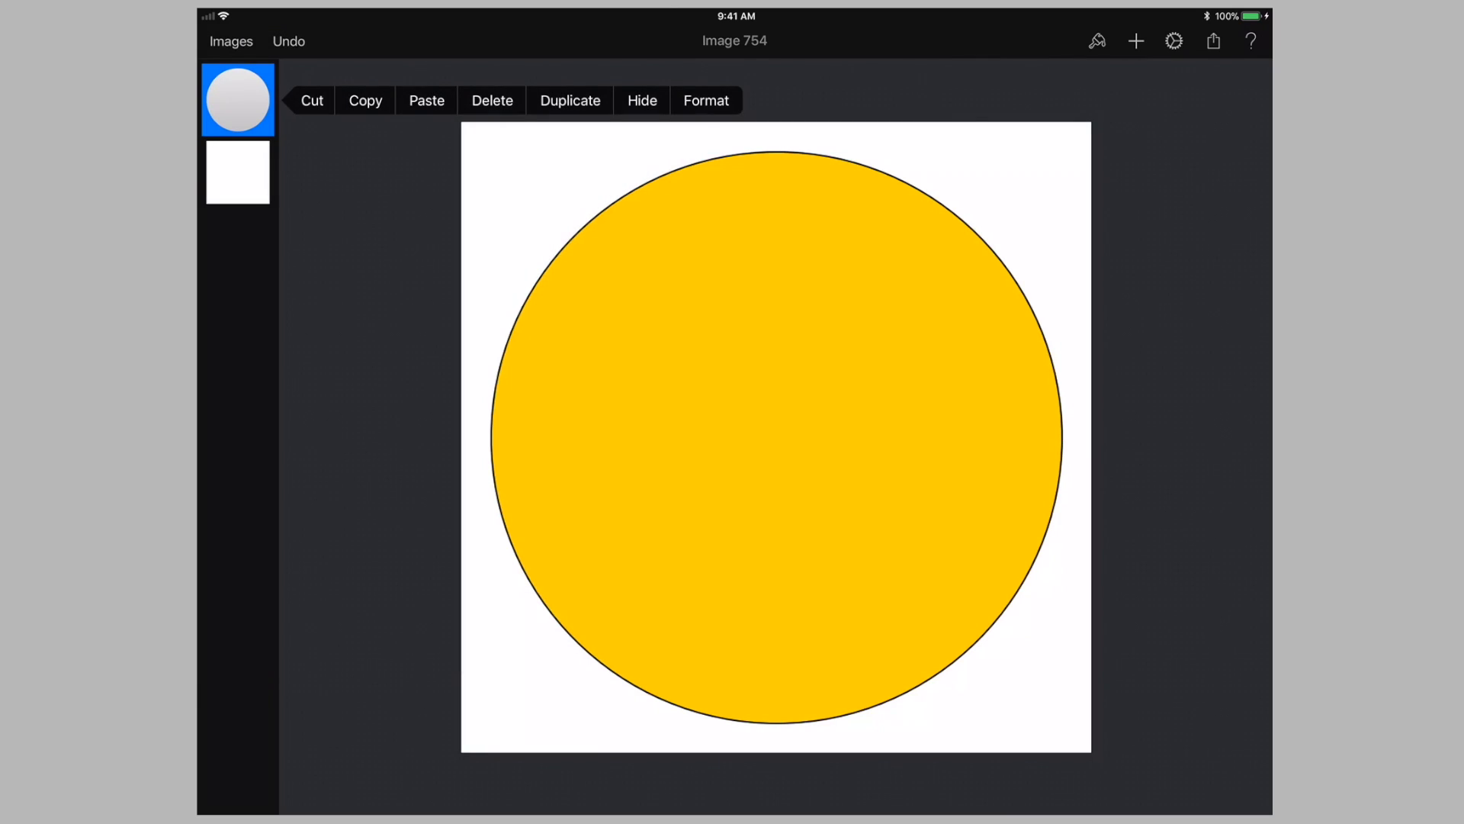
Thicken the circle's black stroke to 8 px
left_click(706, 101)
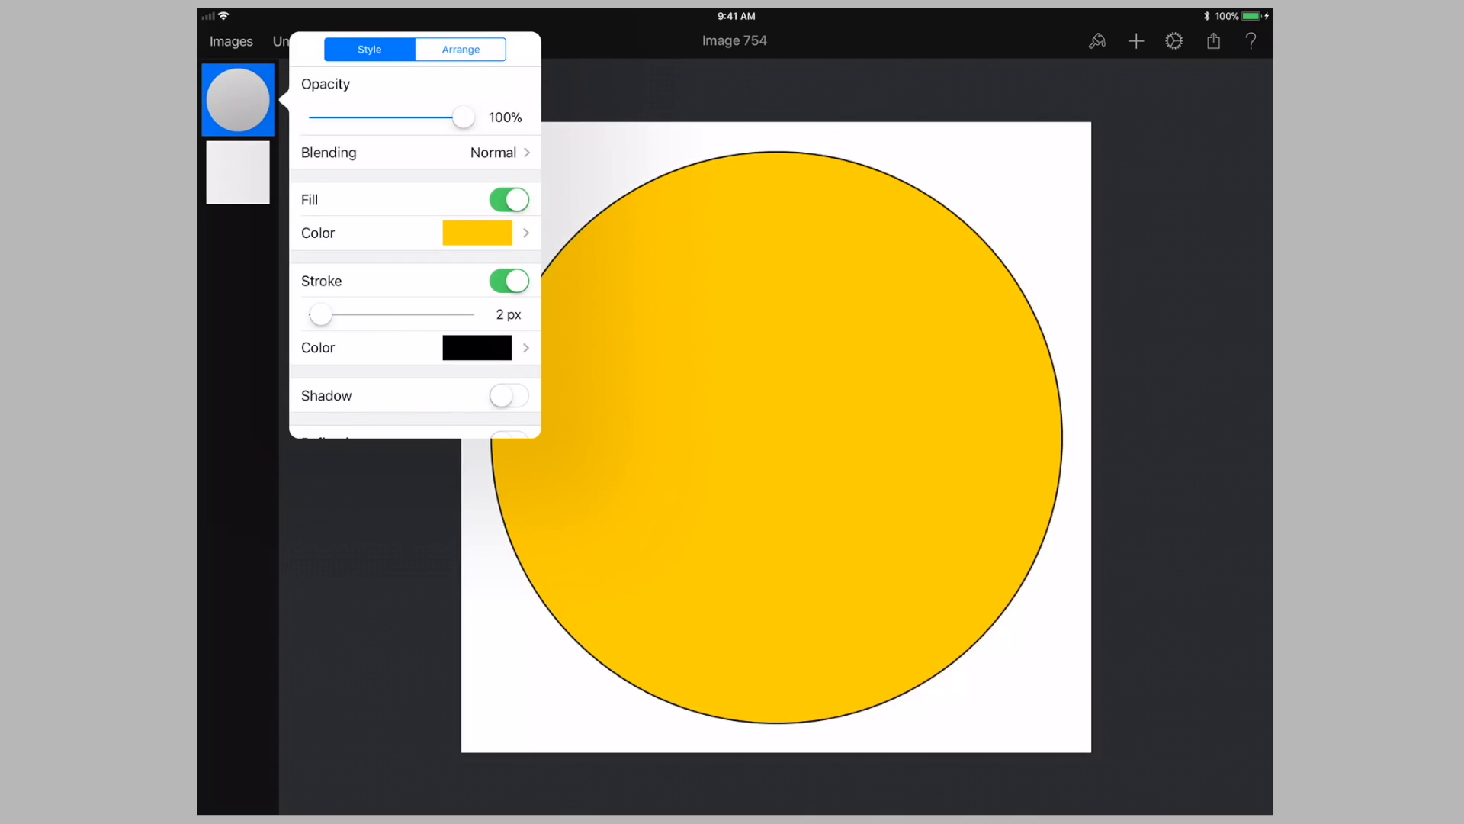
left_click_drag(321, 313, 329, 313)
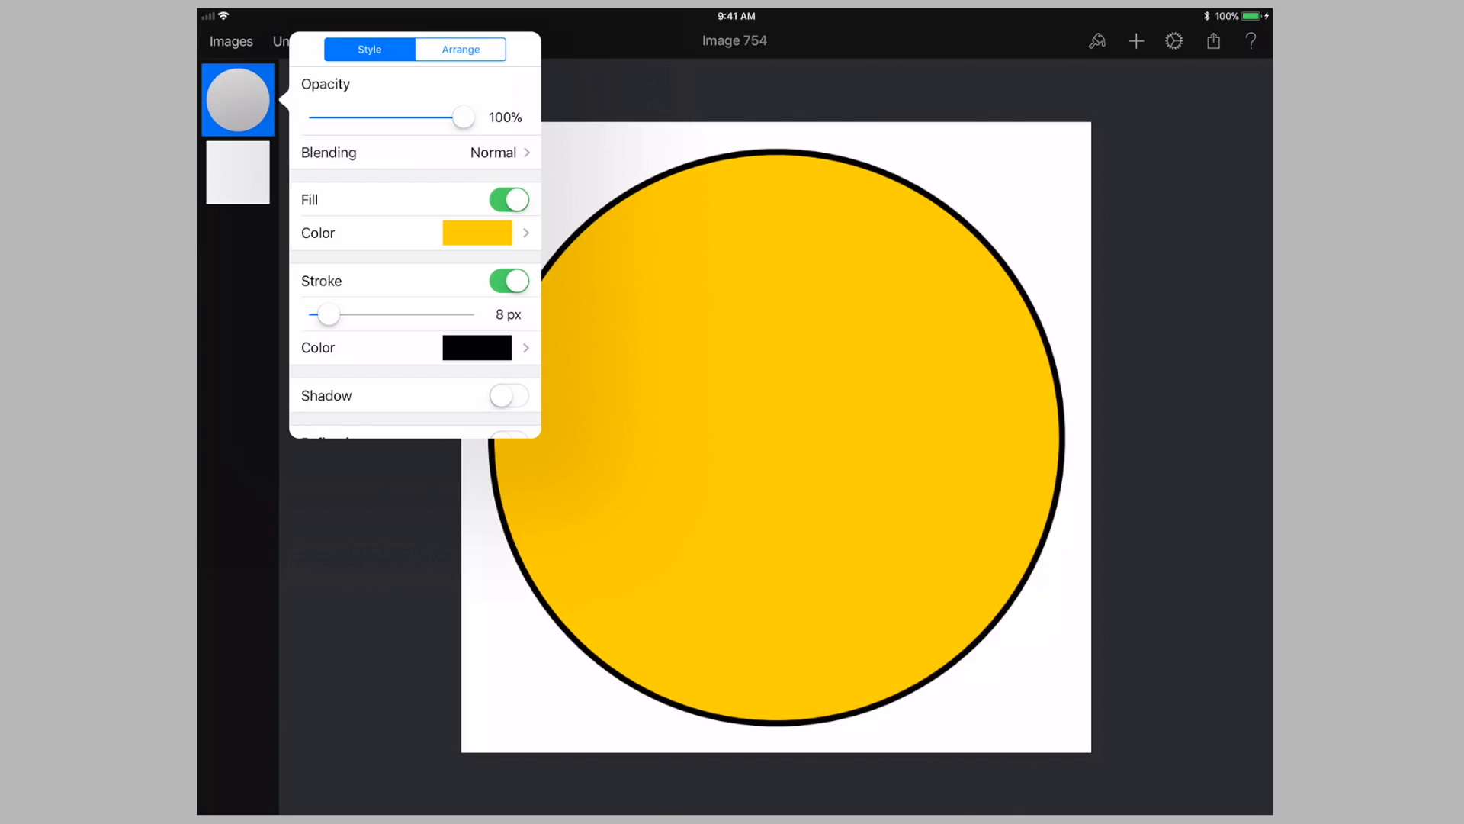
left_click_drag(325, 314, 337, 313)
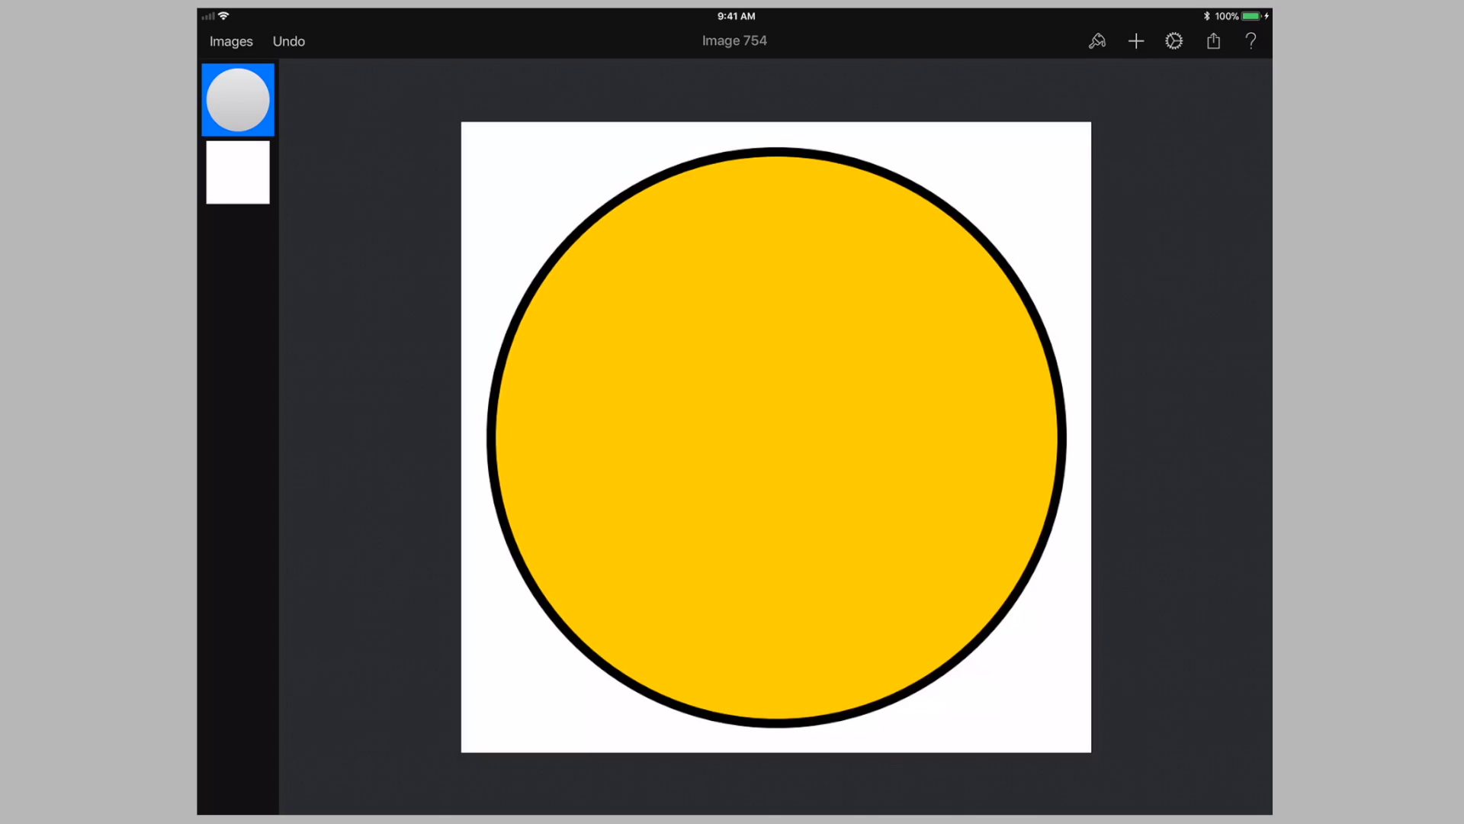
Erase the white background layer to transparency with an enlarged Pixel Eraser
left_click(1097, 40)
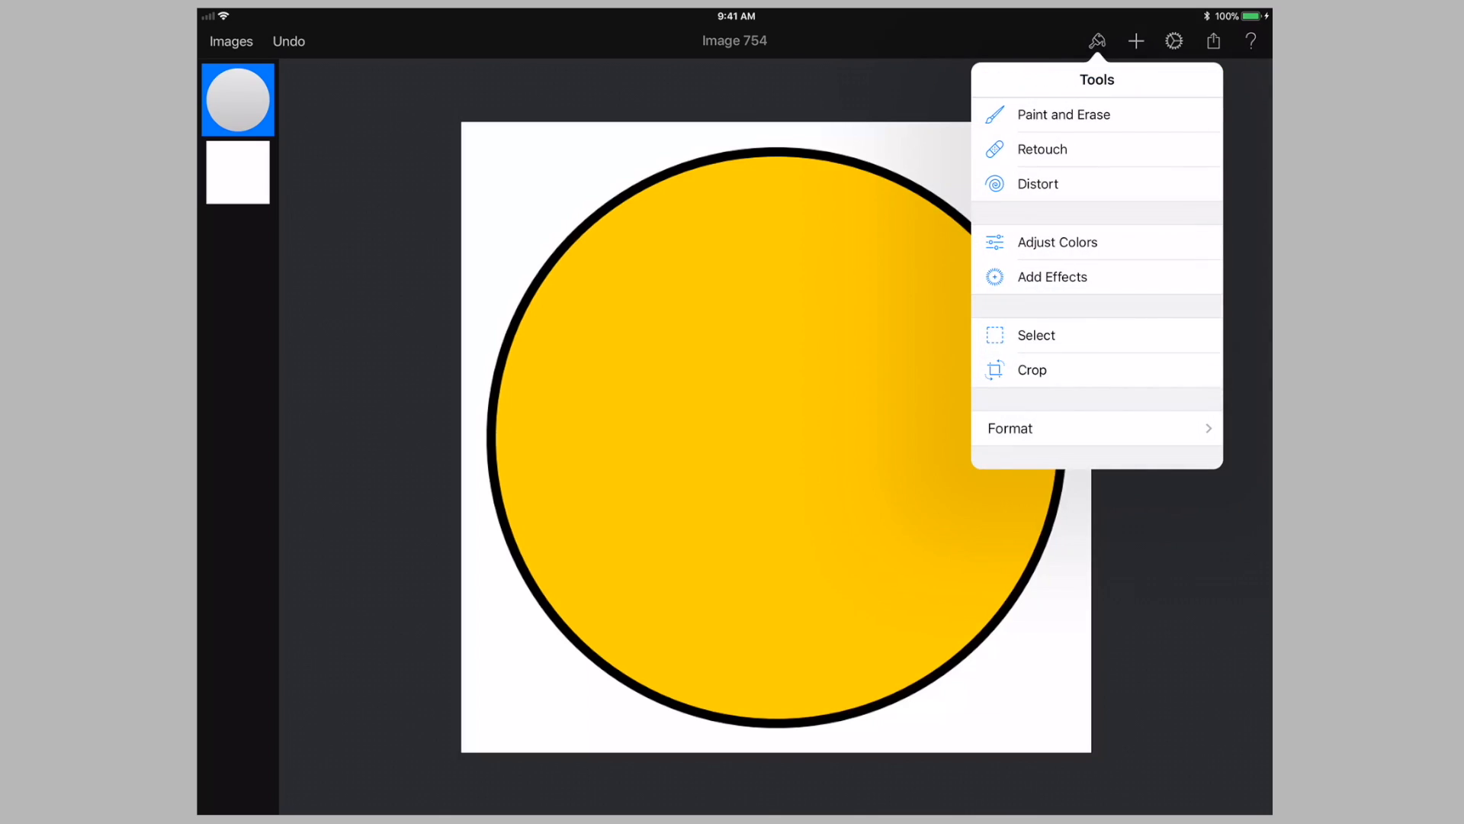
left_click(1064, 114)
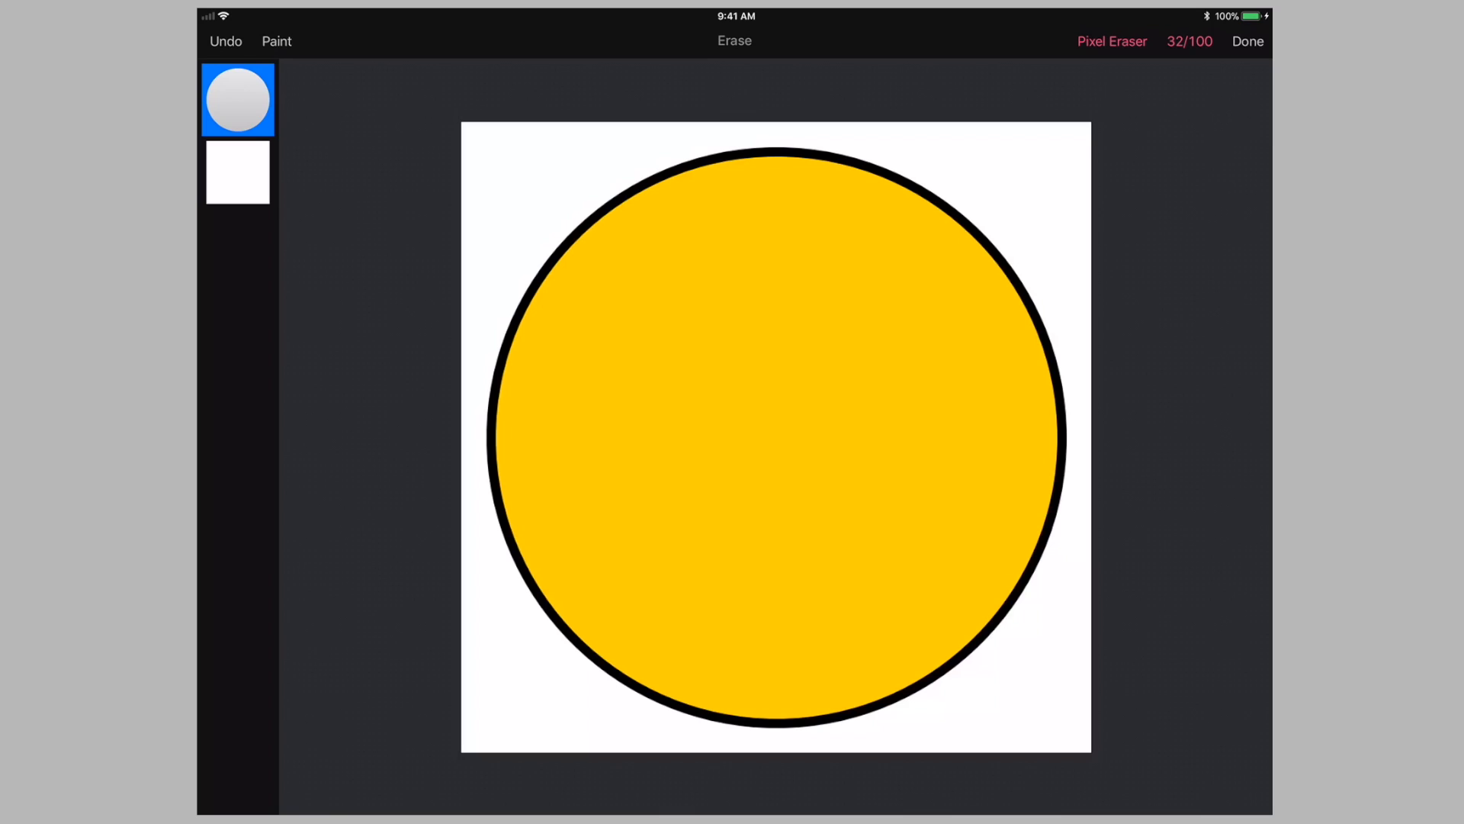
left_click(237, 171)
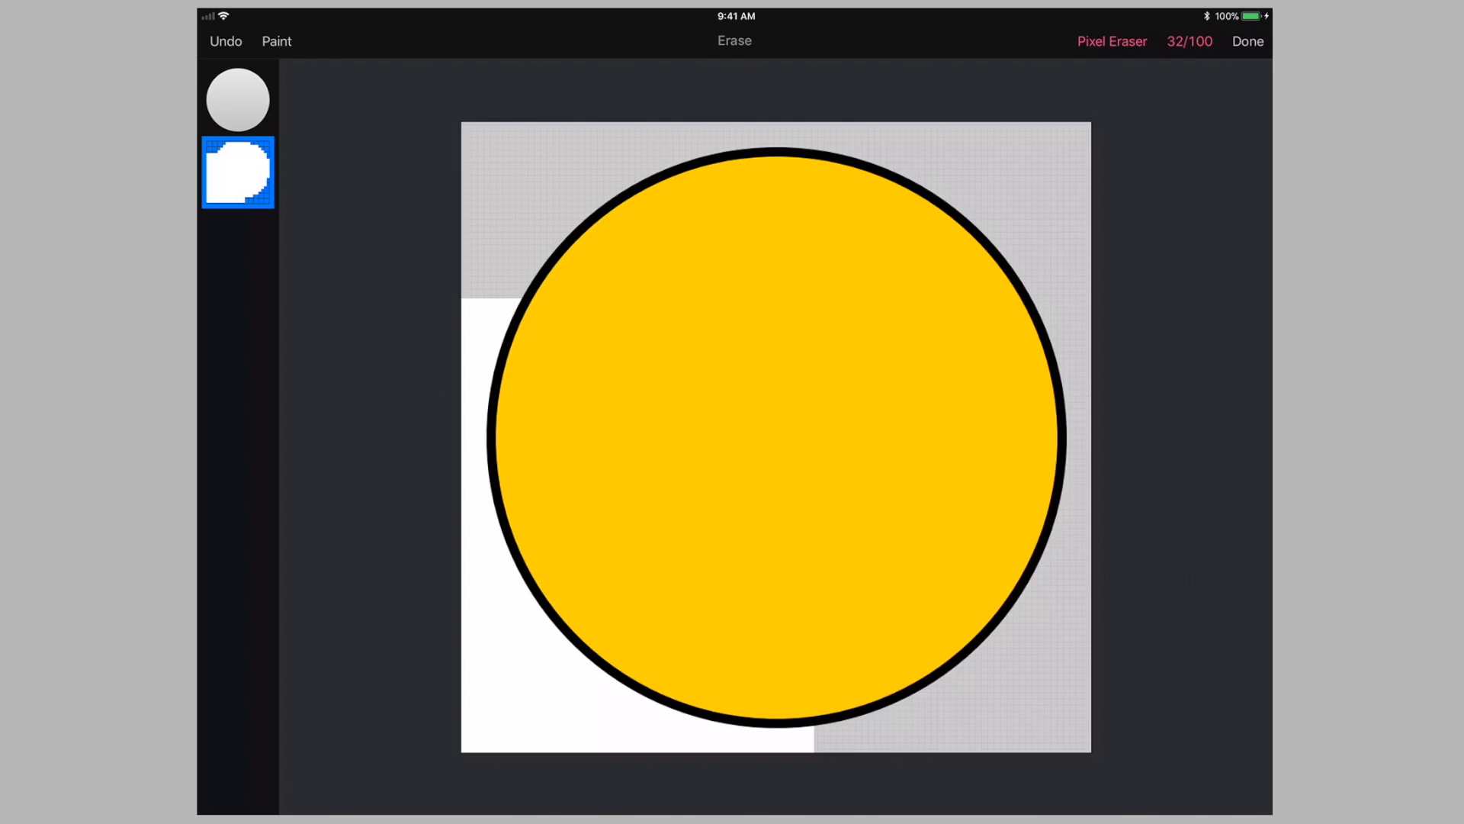
left_click(1189, 41)
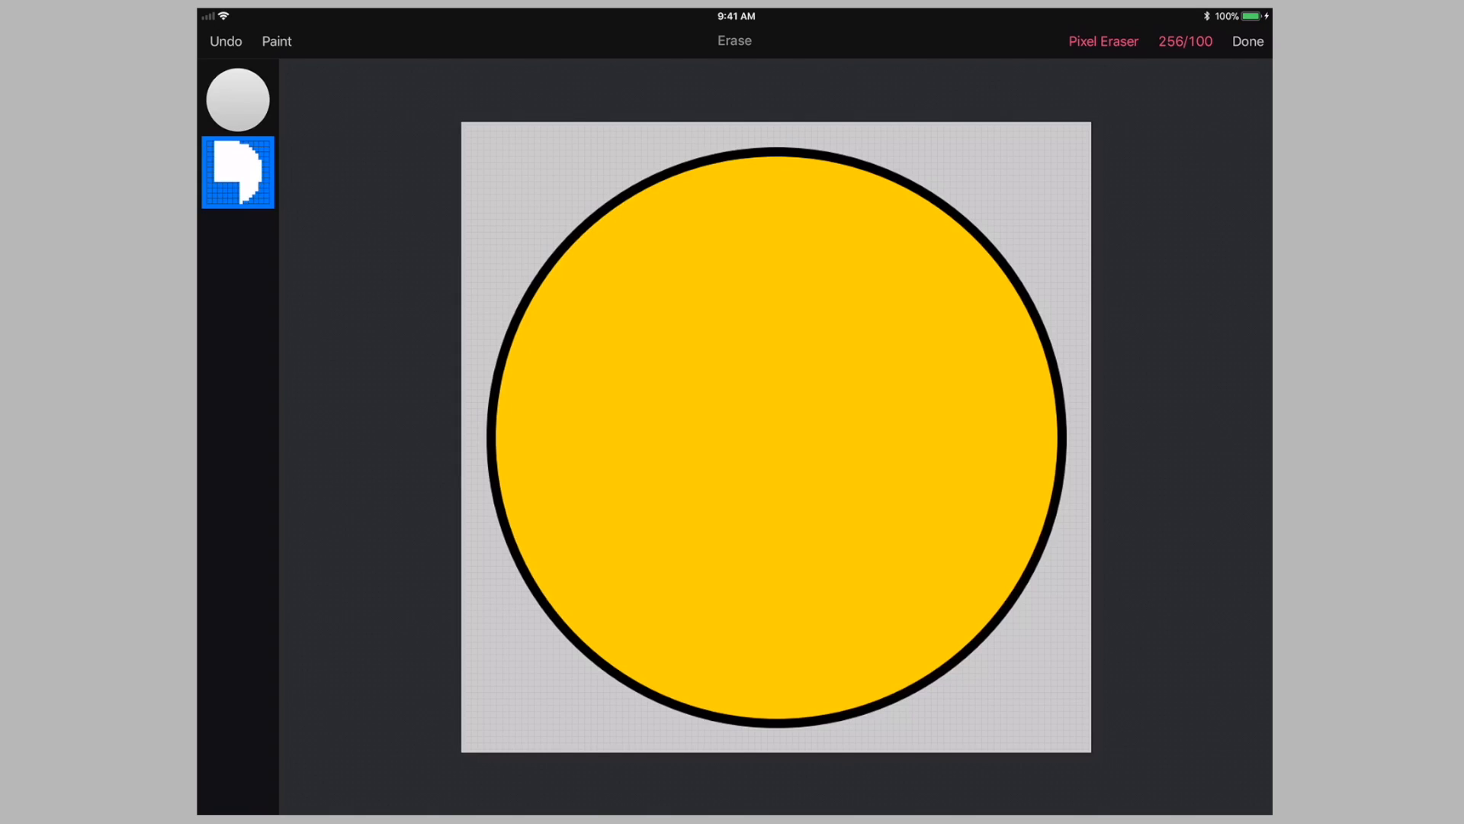
left_click(1246, 41)
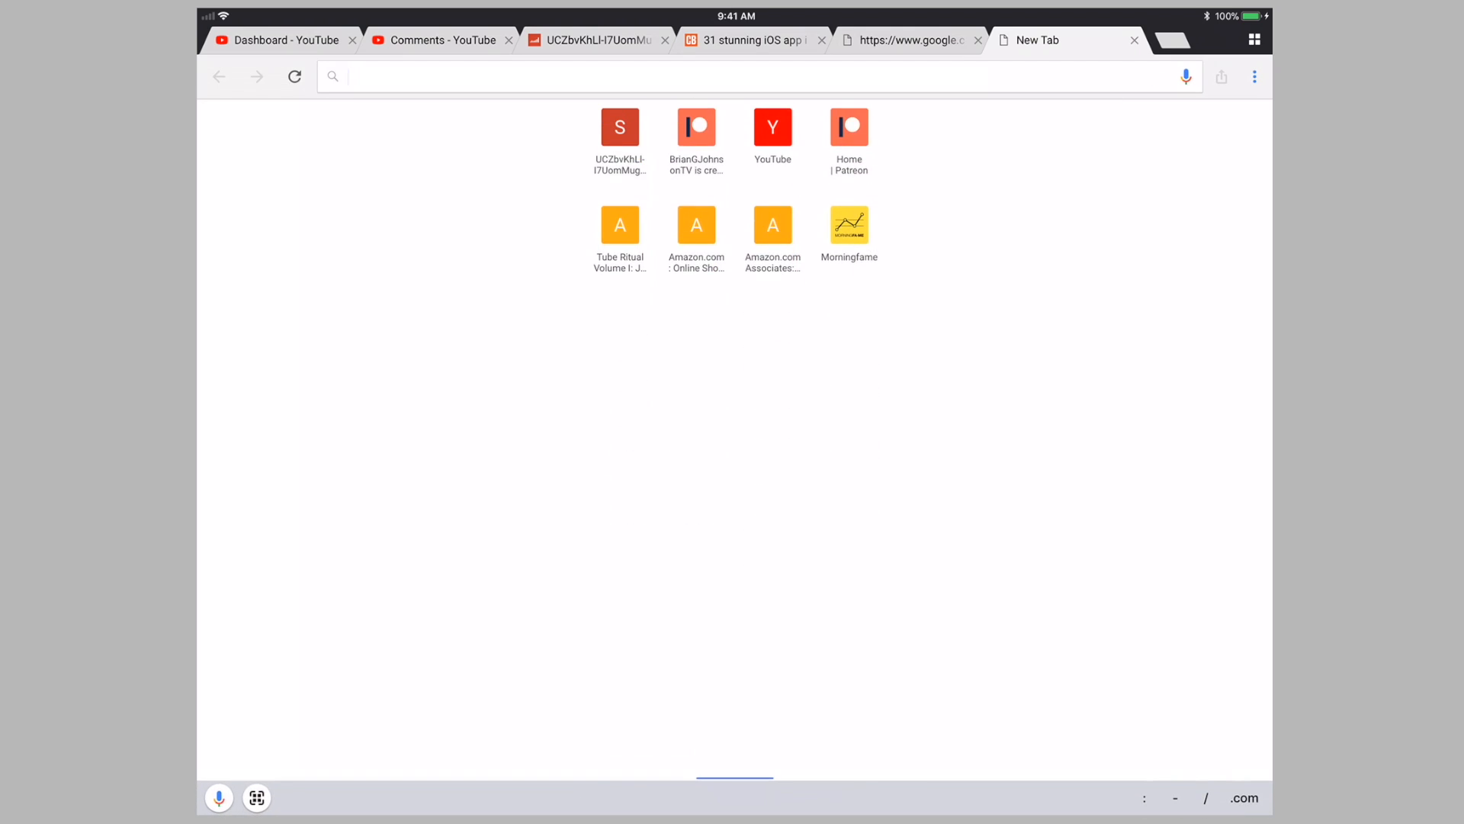
Search Google Images for 'png running icon' and open the running-man result
type("png")
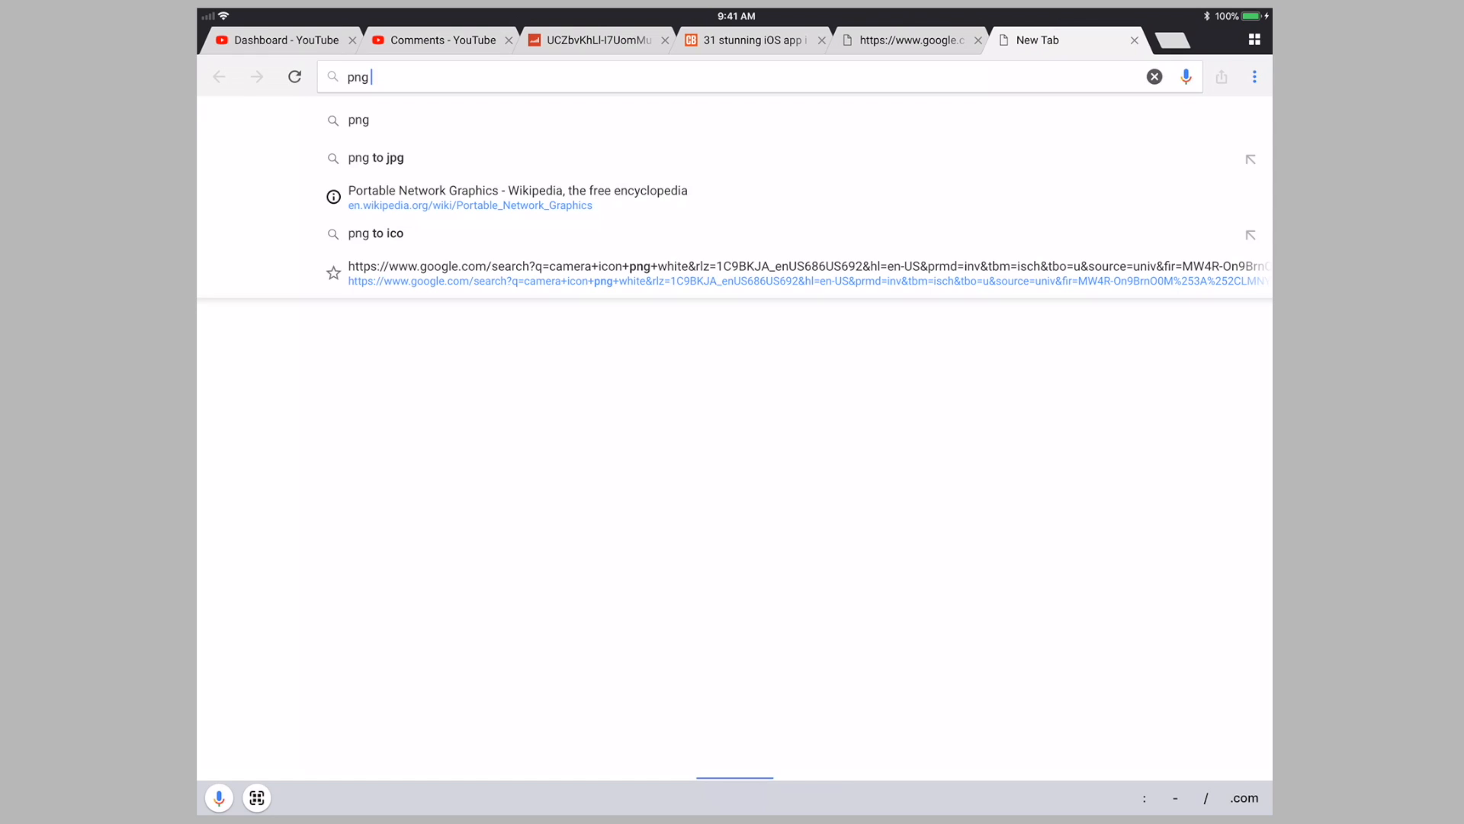
type("running icon")
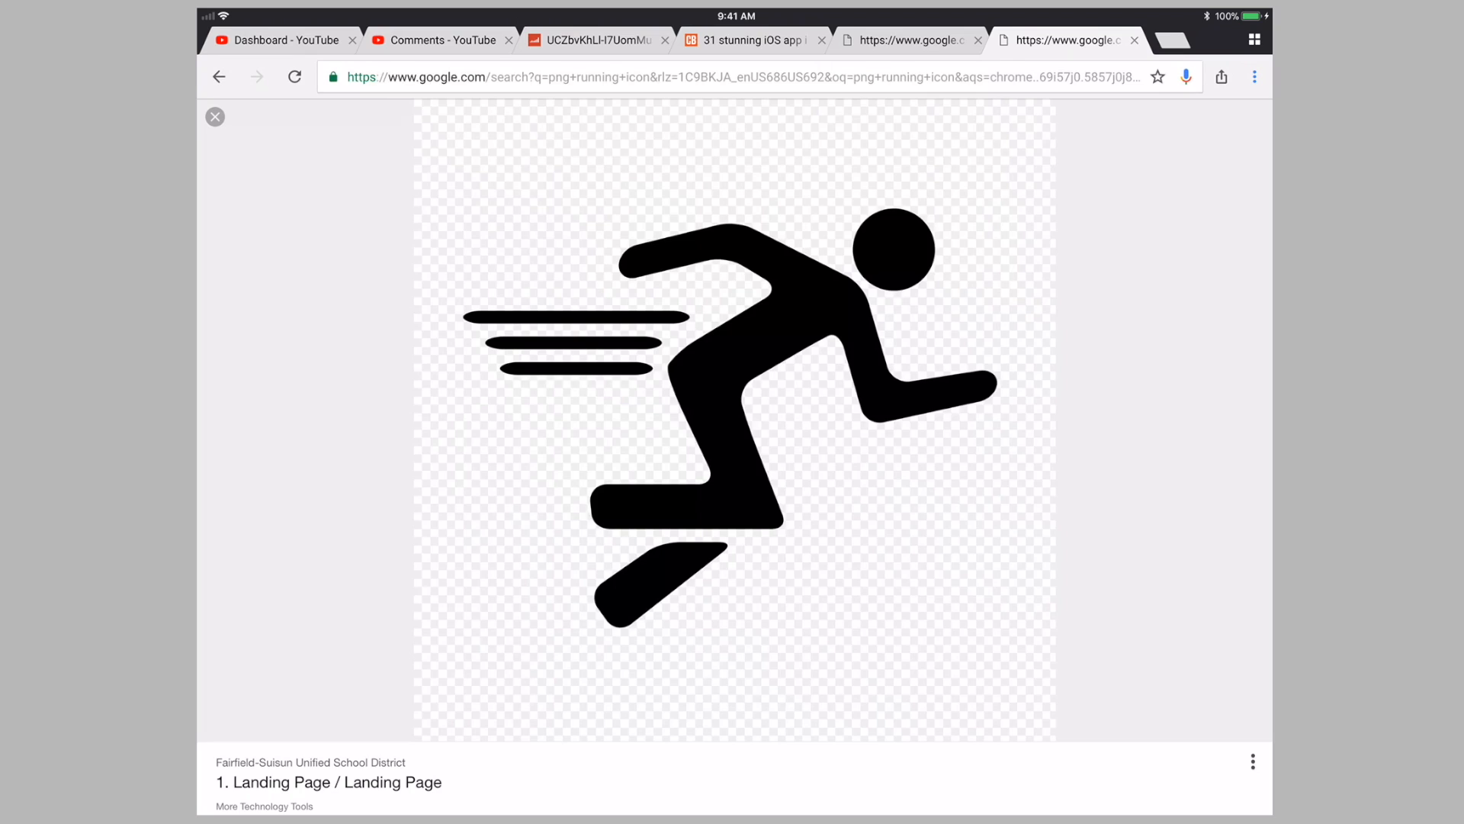
key("home")
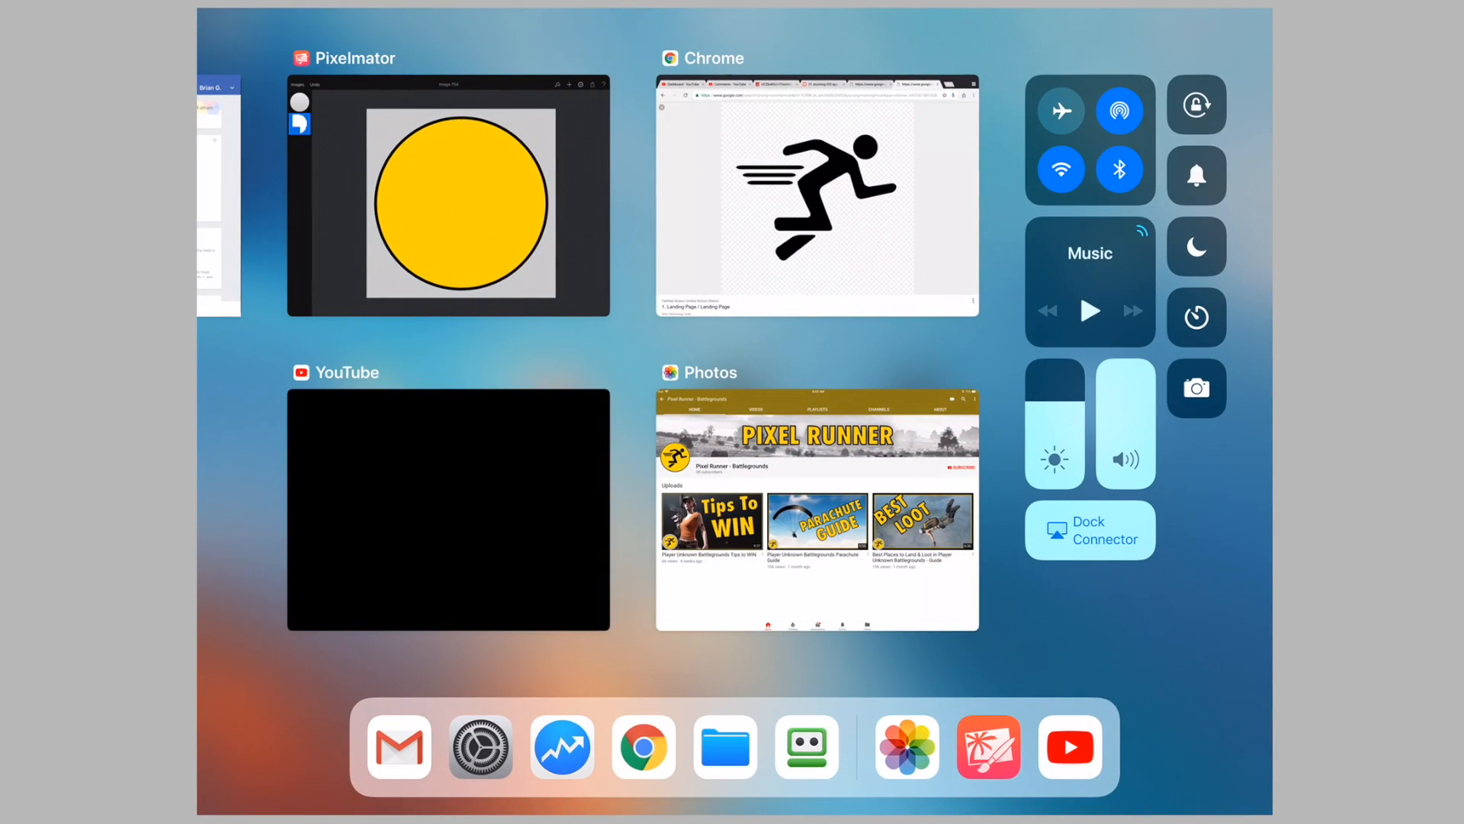
Back in Pixelmator, insert the running-man image from Camera Roll as a layer
left_click(448, 196)
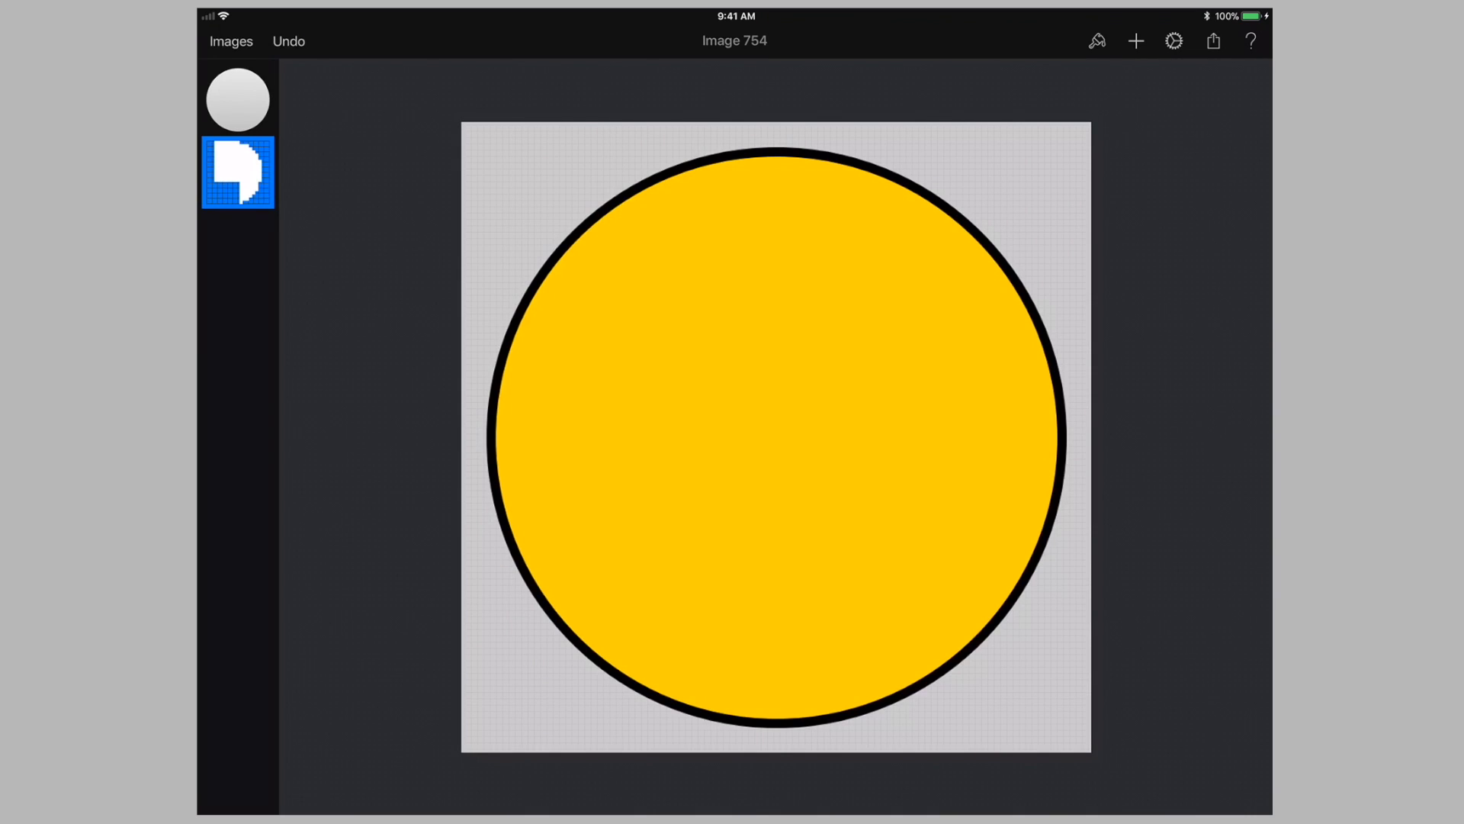
left_click(1136, 40)
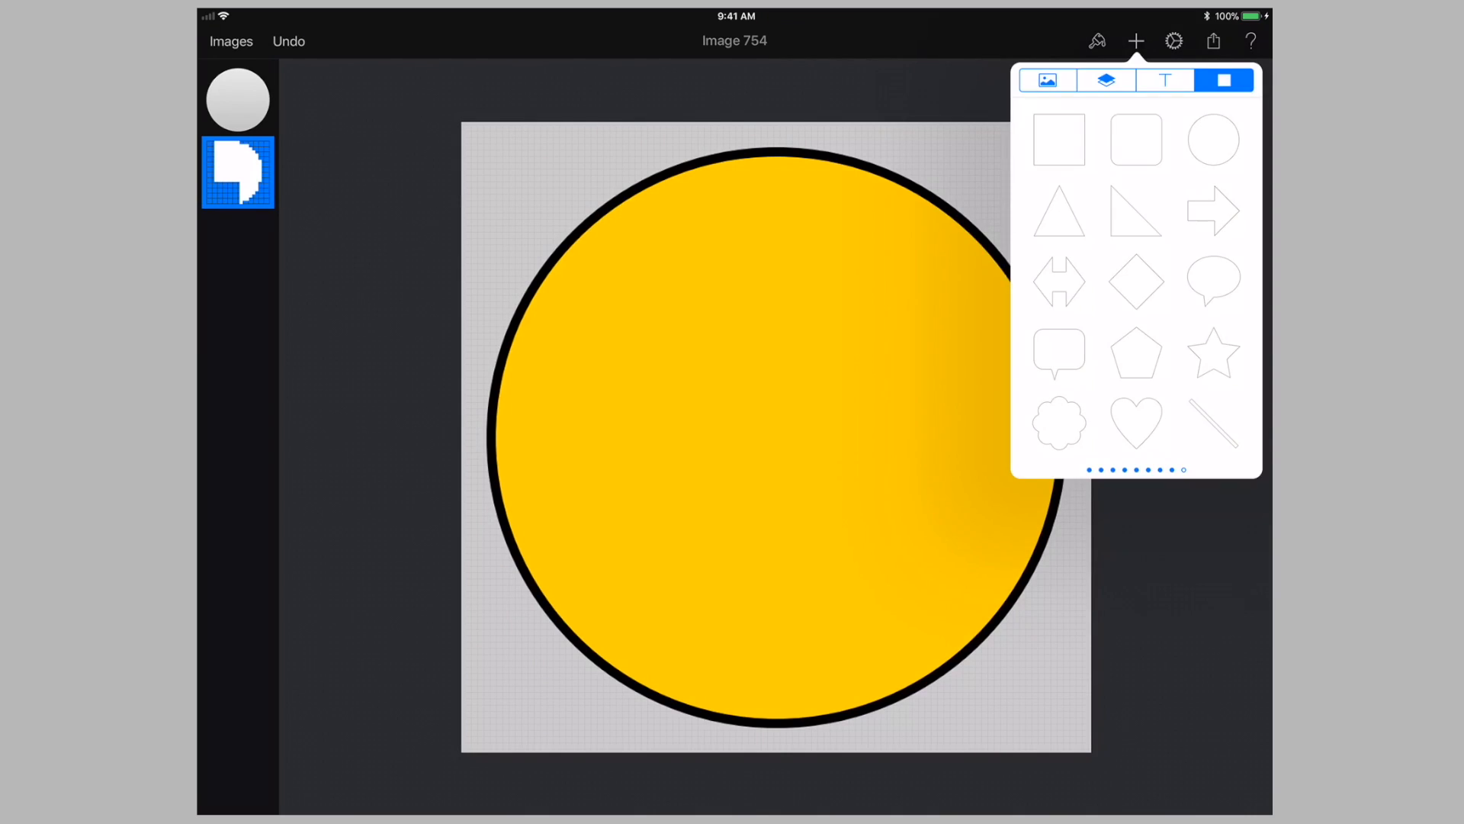
left_click(1047, 80)
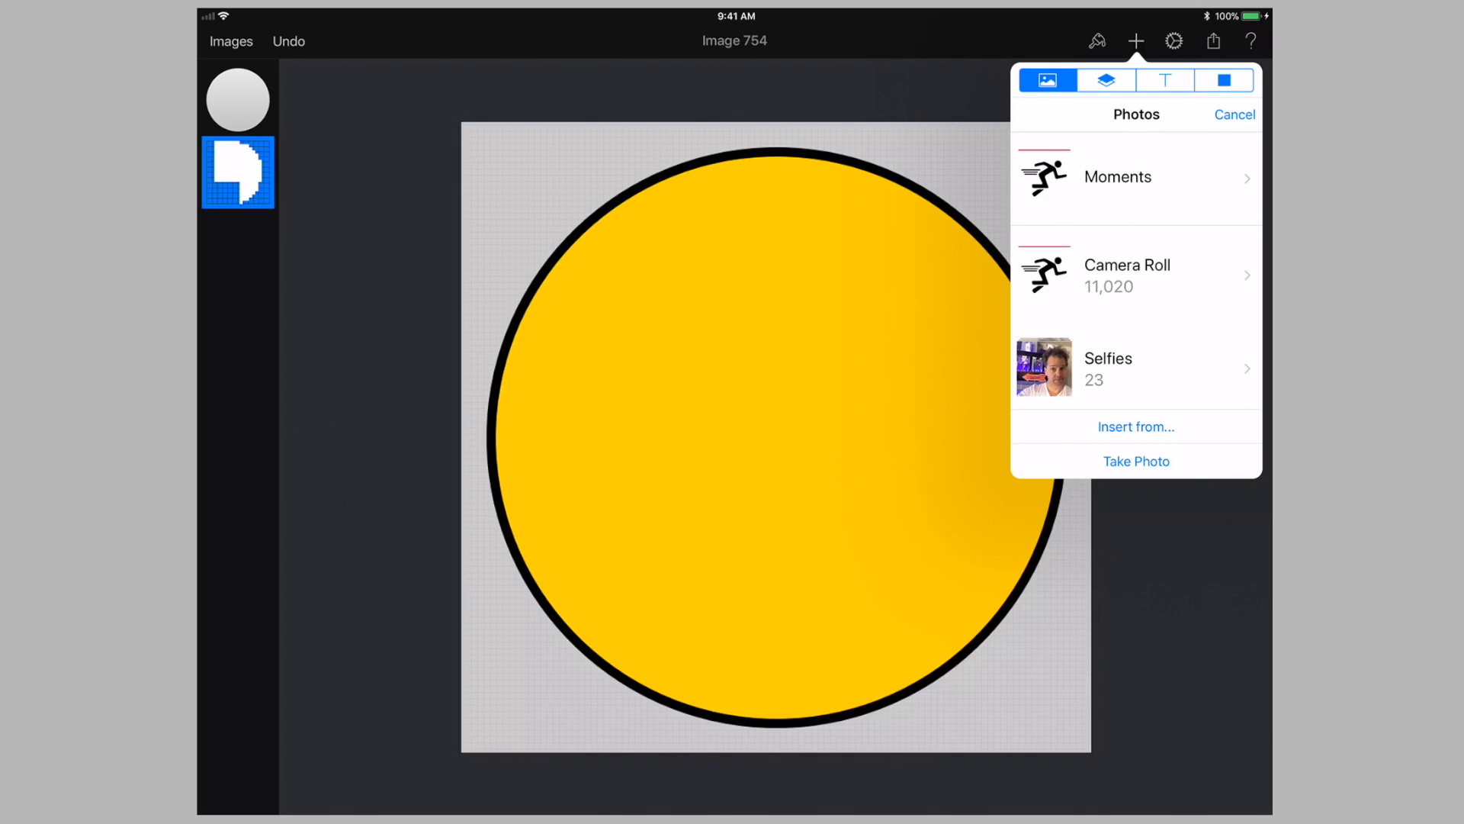
left_click(1127, 275)
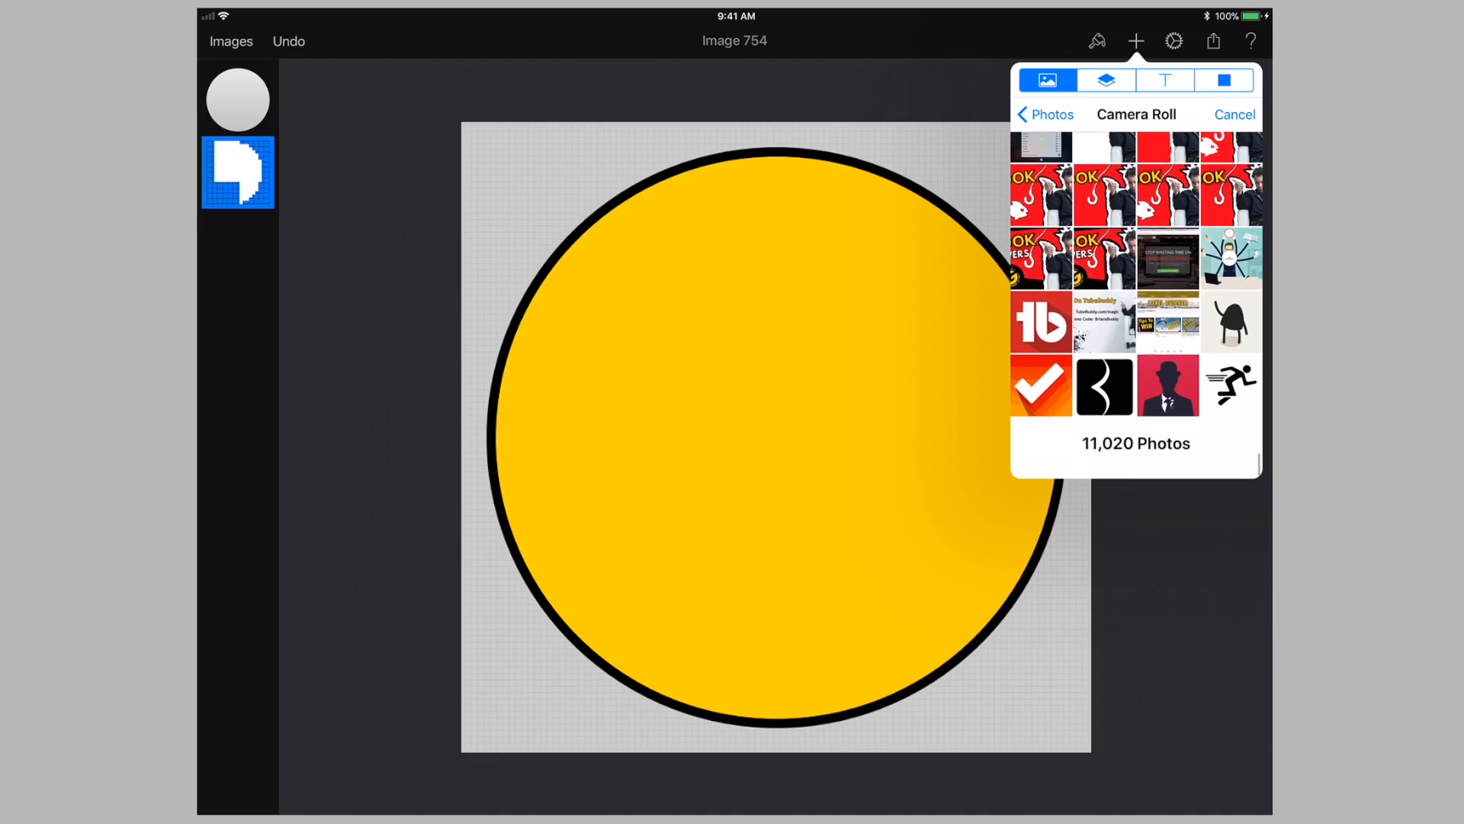
left_click(1231, 386)
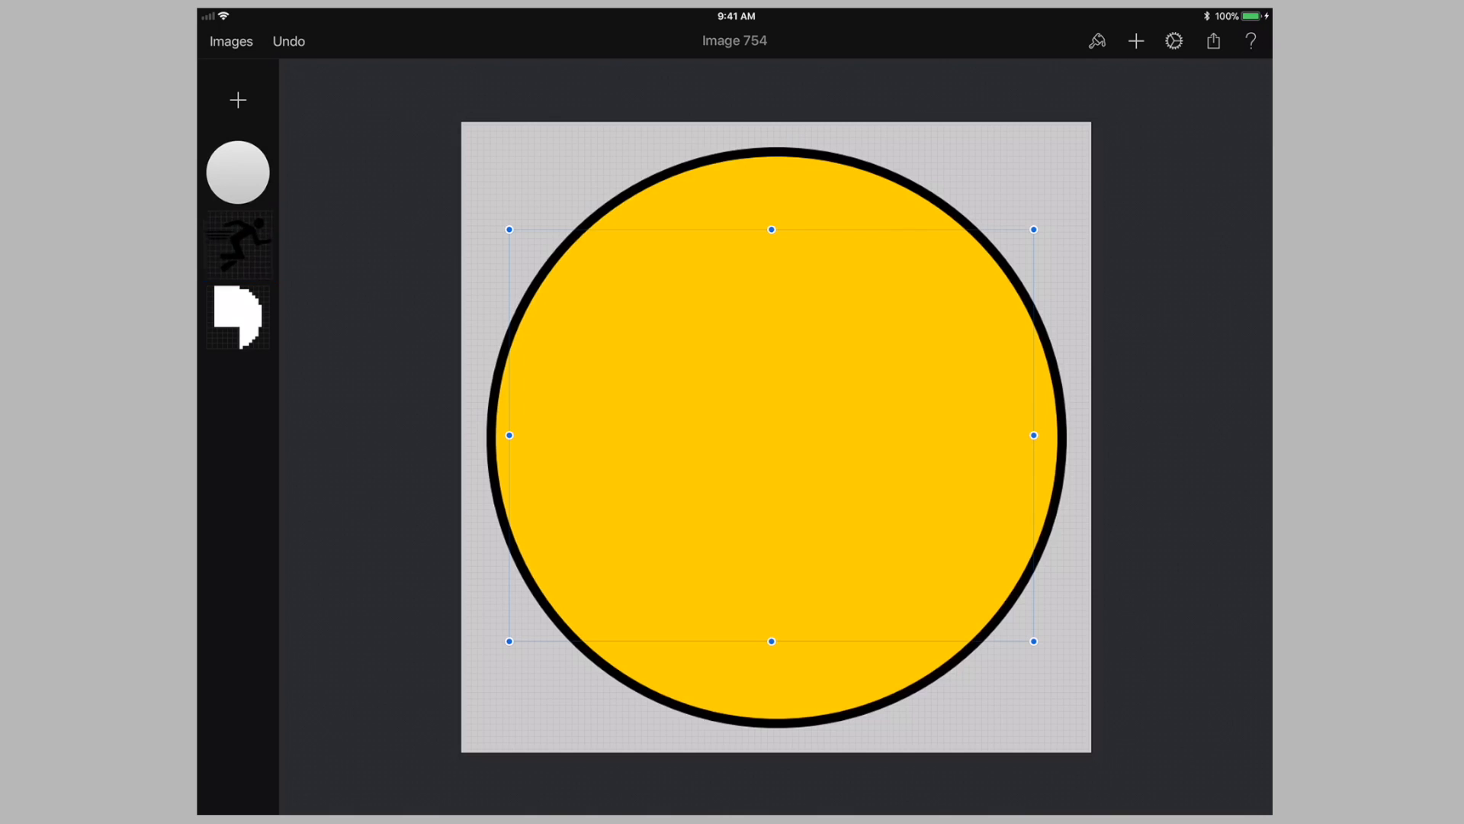
Move the running-man layer above the circle, then choose Share > Send a Copy
left_click(238, 245)
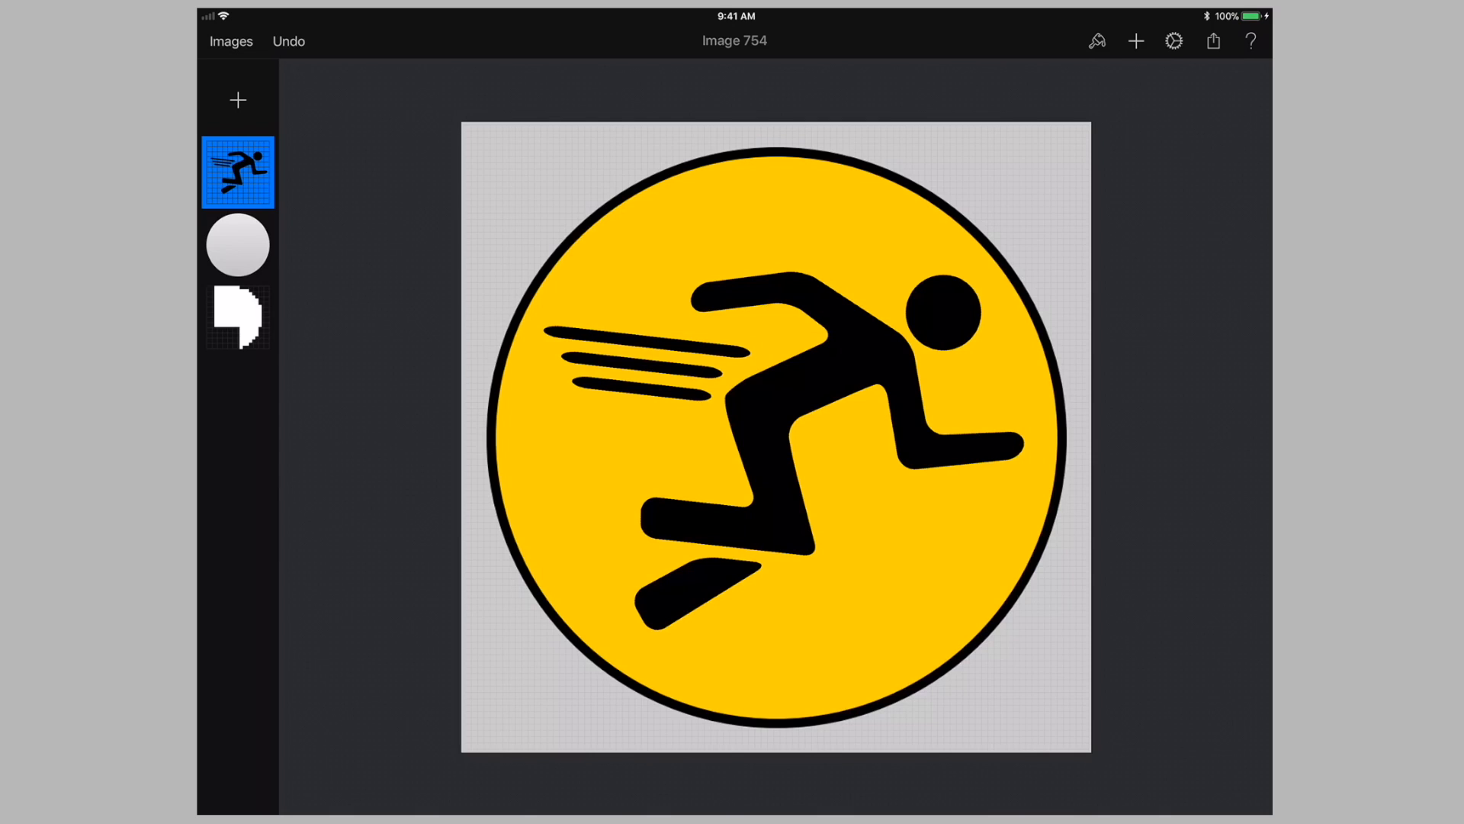
left_click(1213, 40)
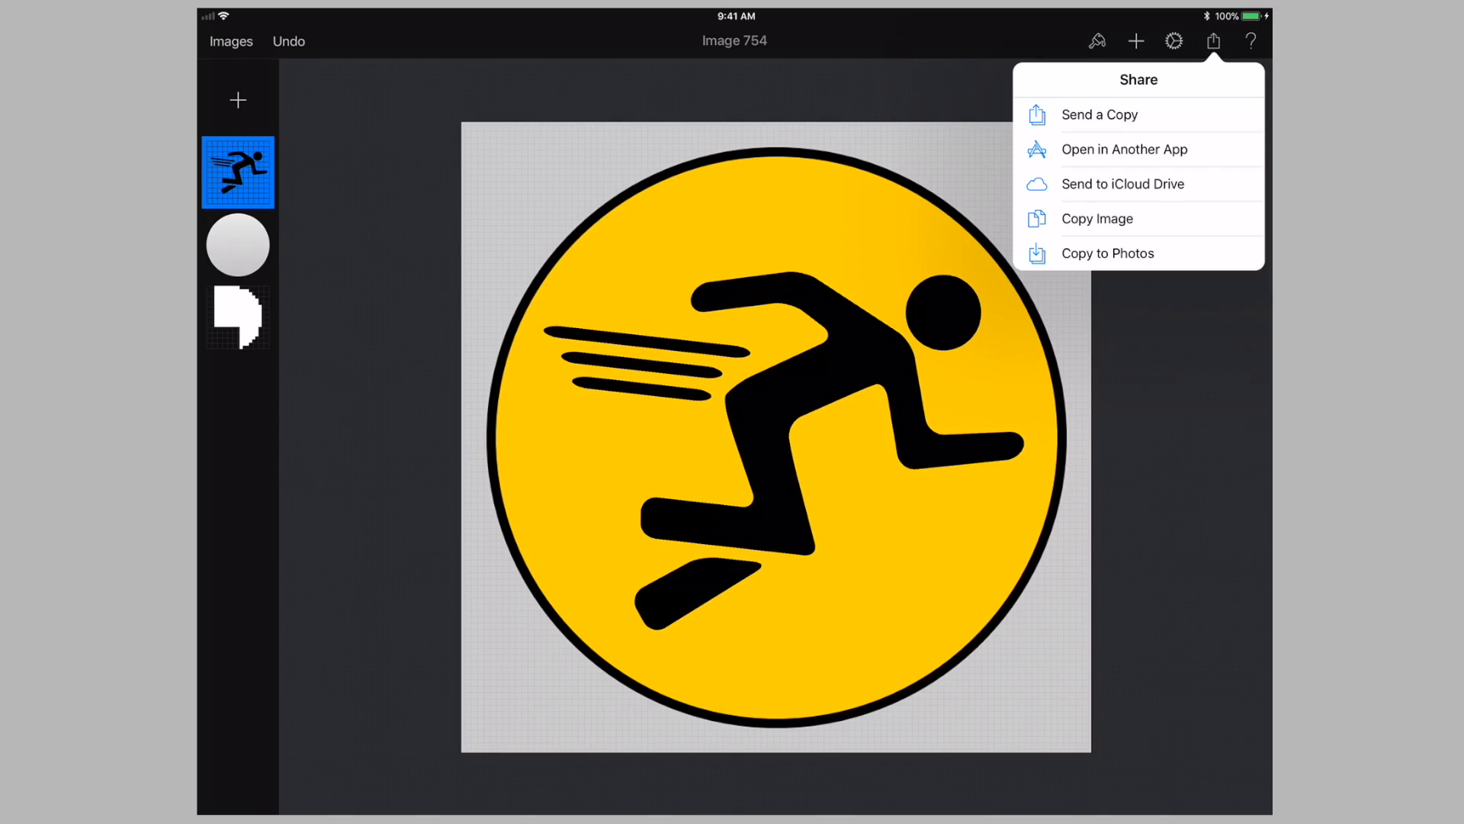
left_click(1098, 114)
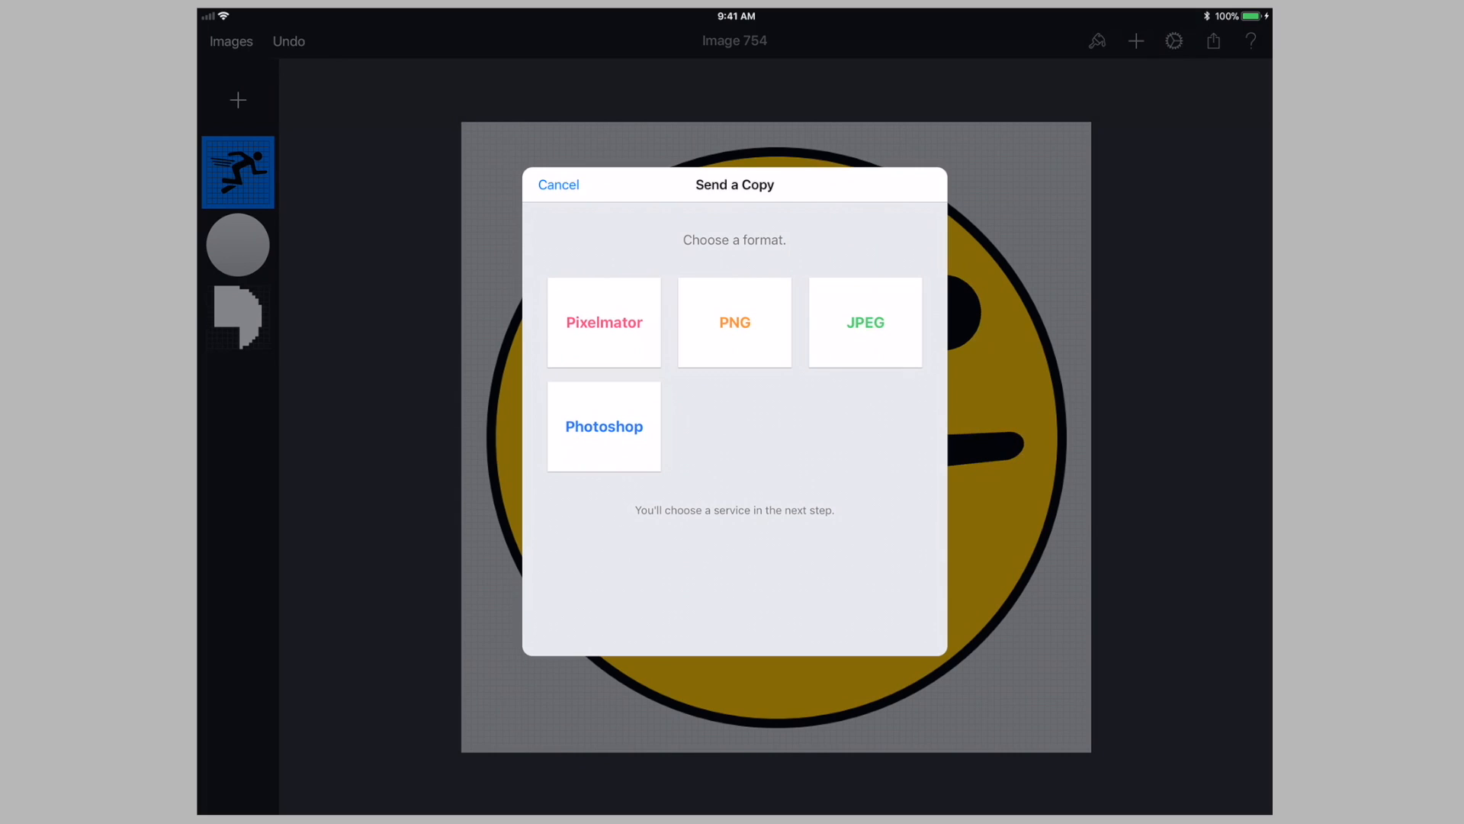